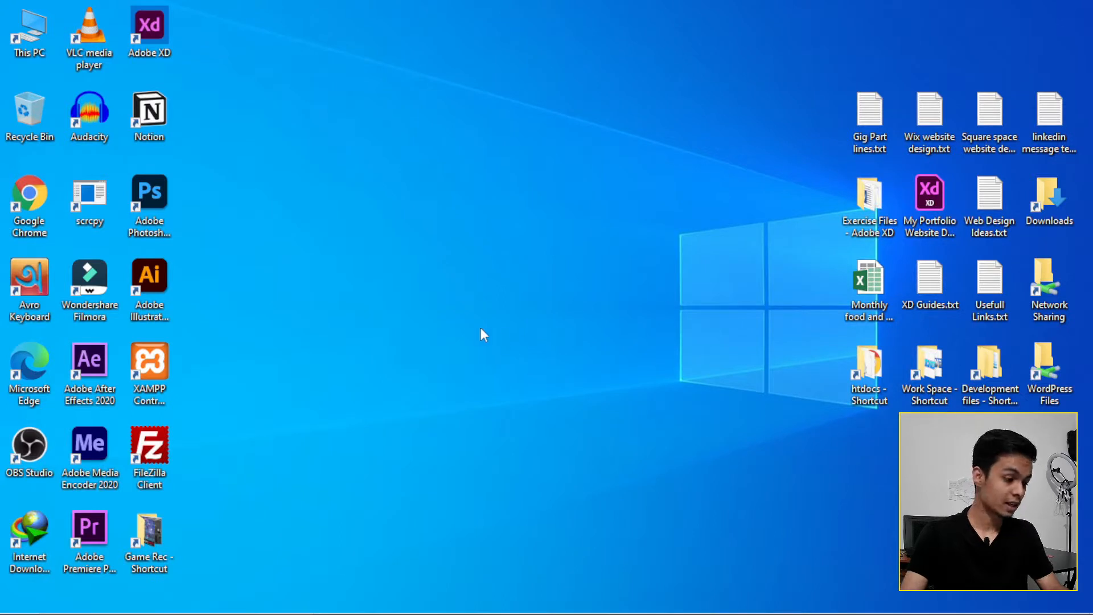
Launch After Effects 2020, dismiss the Home screen, and open the Edit menu.
{"action": "left_click", "coordinate": [90, 359]}
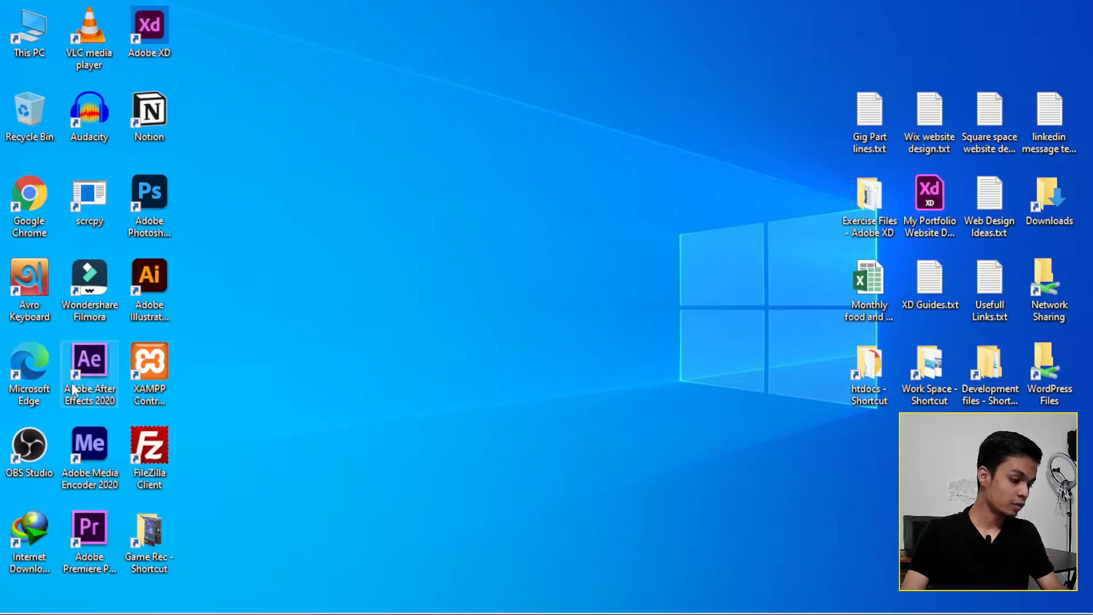
{"action": "mouse_move", "coordinate": [89, 370]}
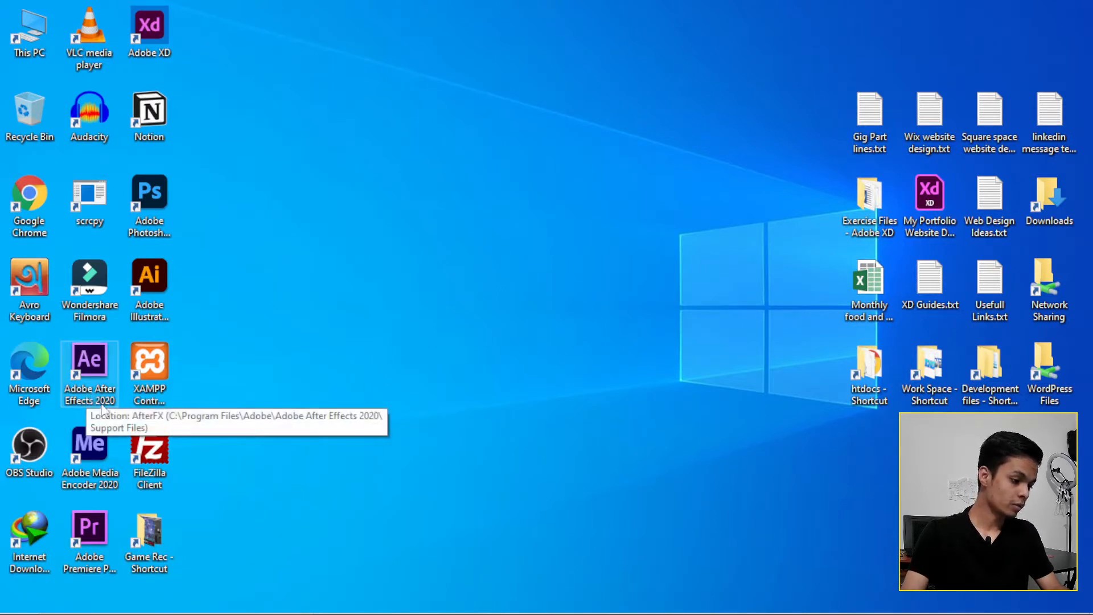
{"action": "mouse_move", "coordinate": [264, 308]}
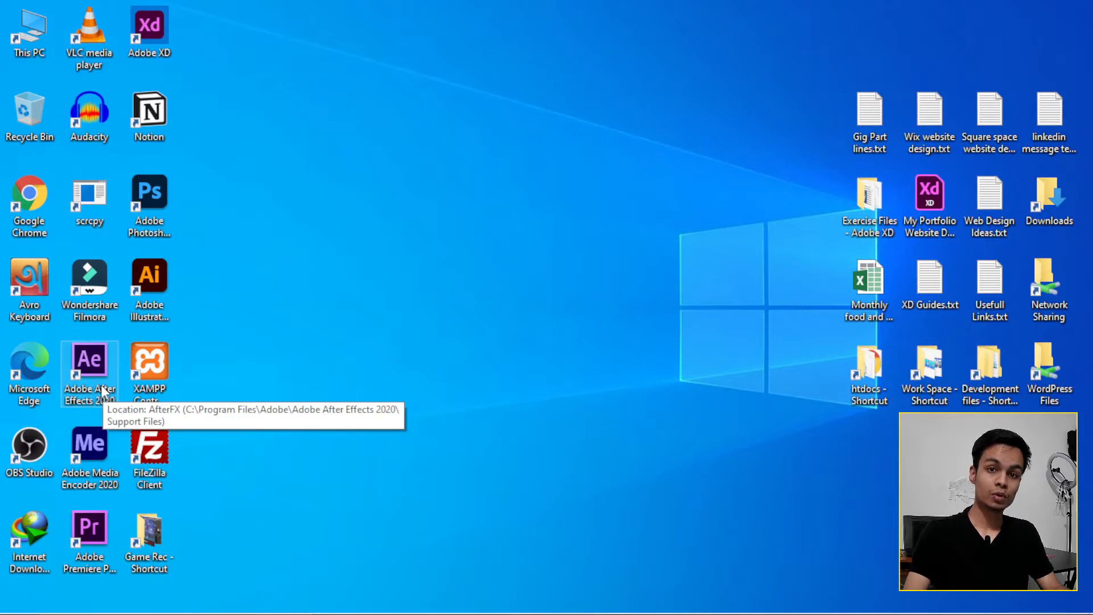
{"action": "mouse_move", "coordinate": [323, 311]}
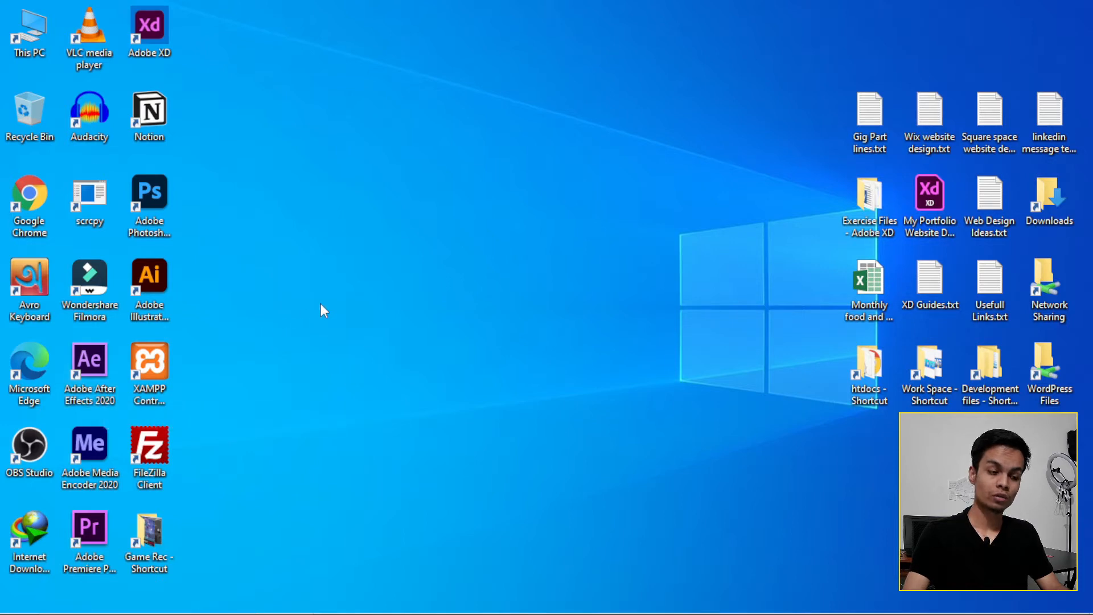
{"action": "mouse_move", "coordinate": [358, 342]}
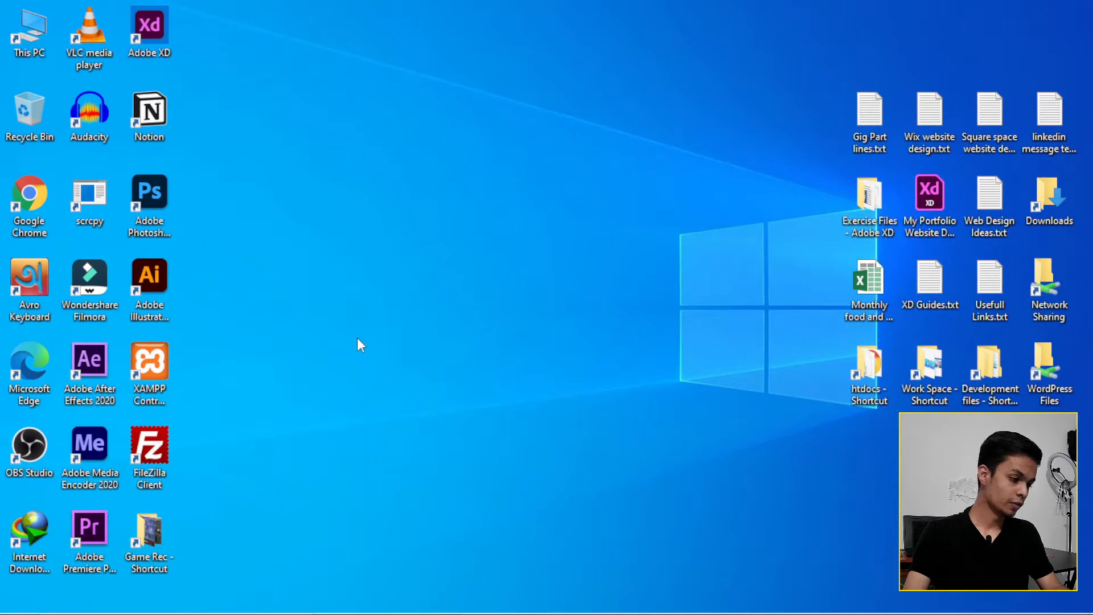
{"action": "mouse_move", "coordinate": [355, 343]}
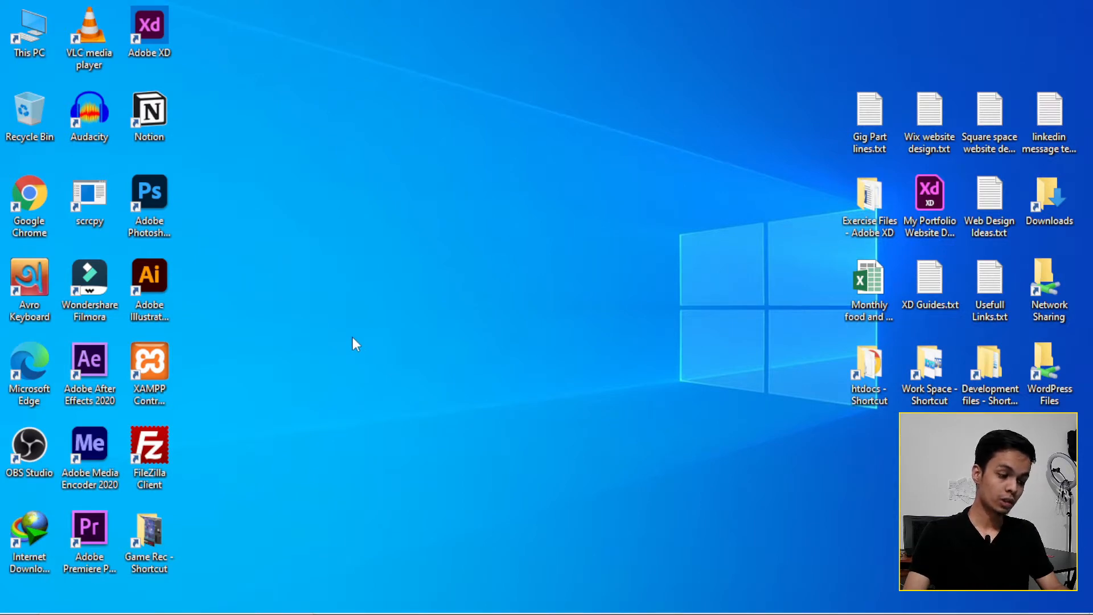
{"action": "mouse_move", "coordinate": [149, 363]}
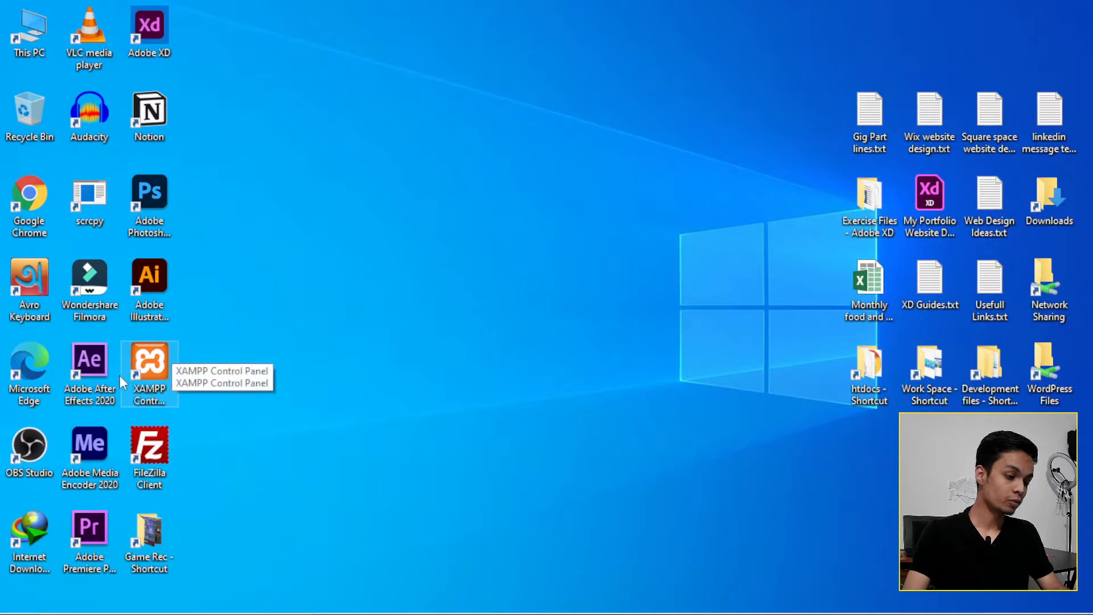
{"action": "double_click", "coordinate": [89, 359]}
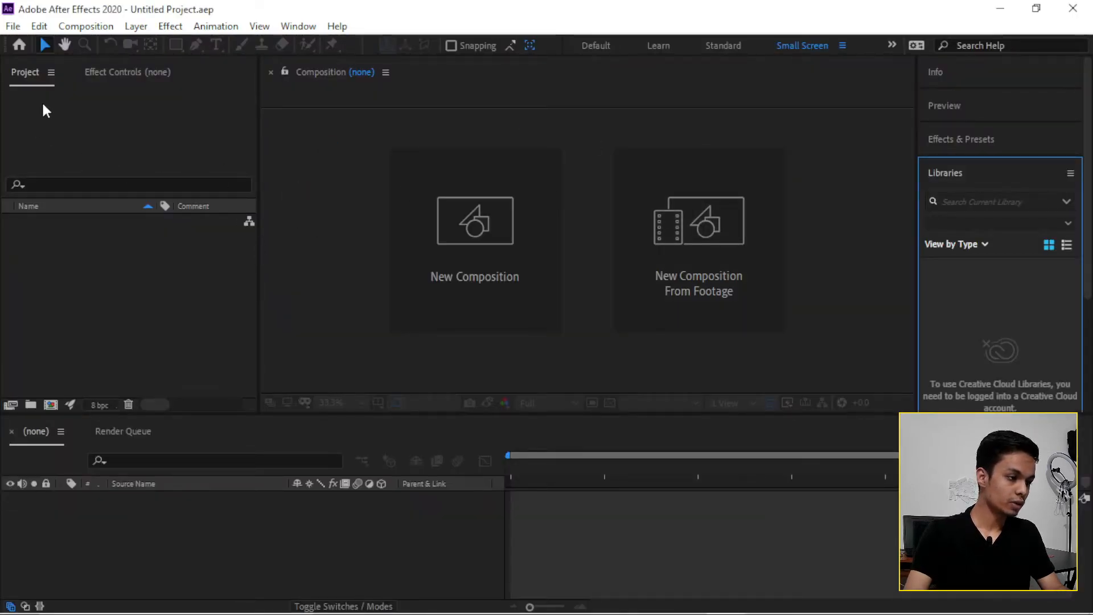
{"action": "left_click", "coordinate": [19, 44]}
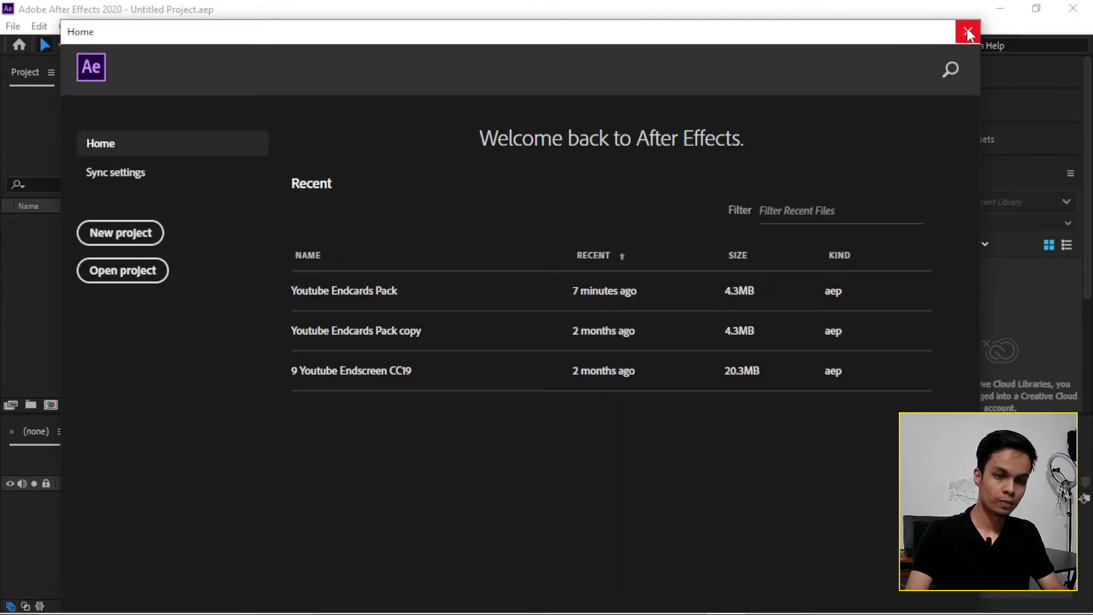
{"action": "left_click", "coordinate": [968, 32]}
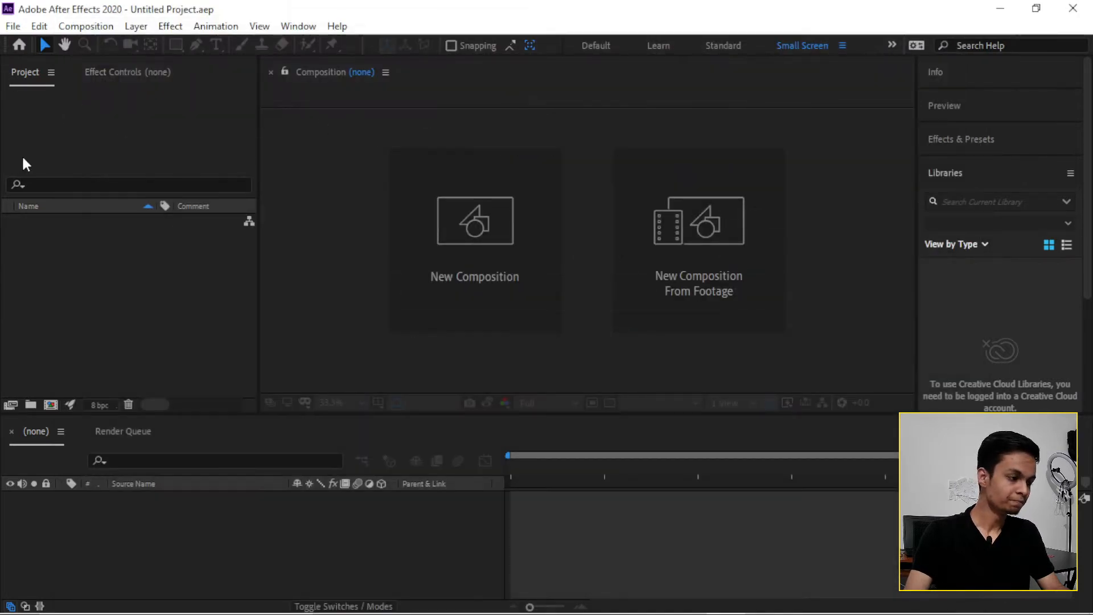
{"action": "left_click", "coordinate": [38, 26]}
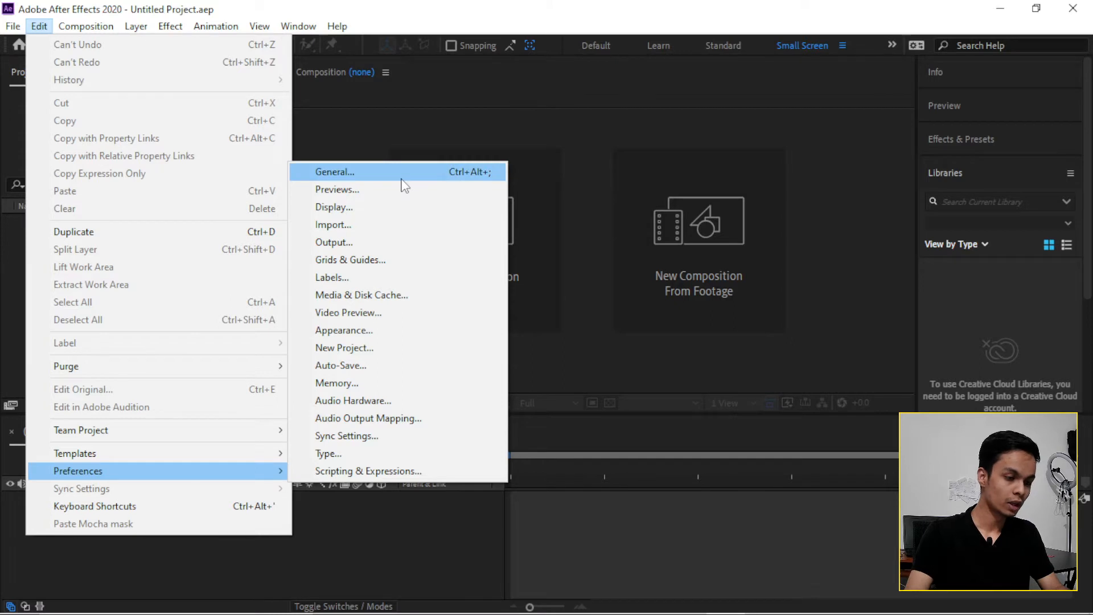
In Previews preferences, set Adaptive Resolution Limit to 1/16 and Zoom Quality to Faster.
{"action": "left_click", "coordinate": [334, 171]}
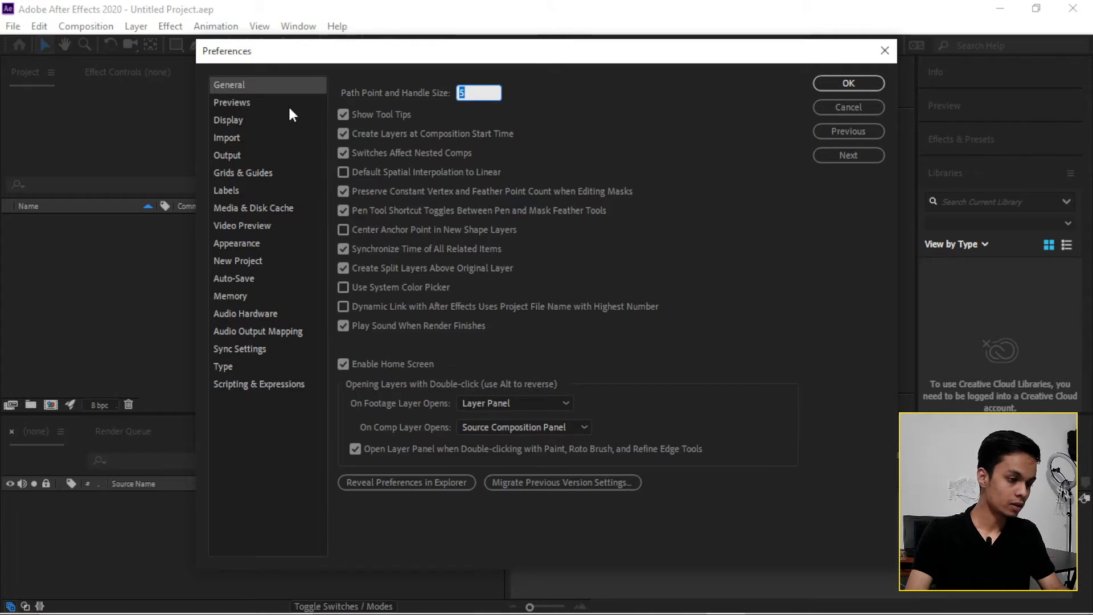
{"action": "mouse_move", "coordinate": [272, 123]}
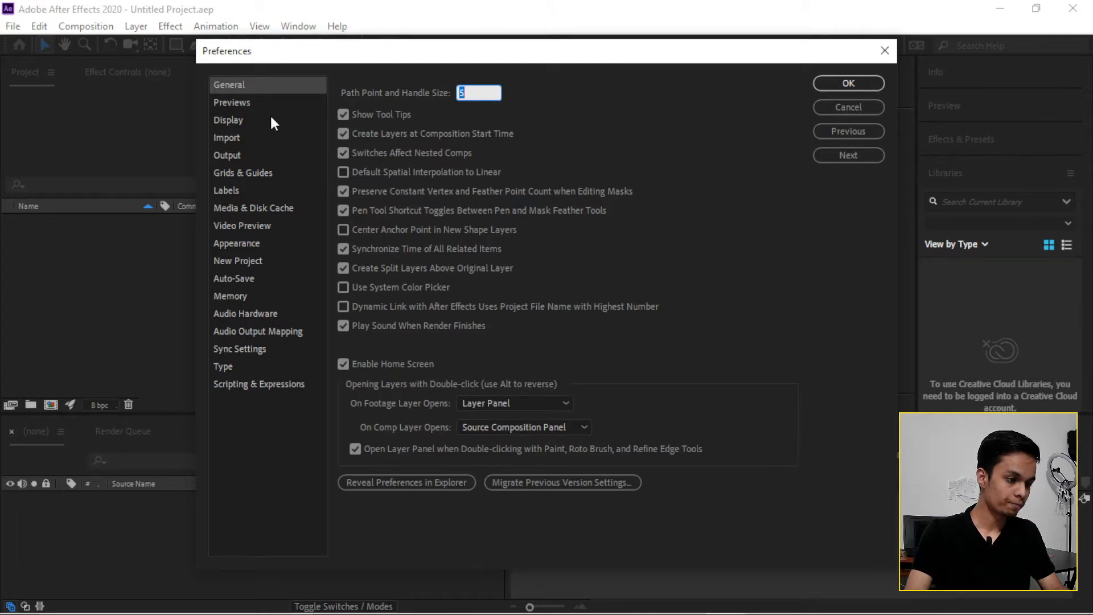
{"action": "mouse_move", "coordinate": [253, 118]}
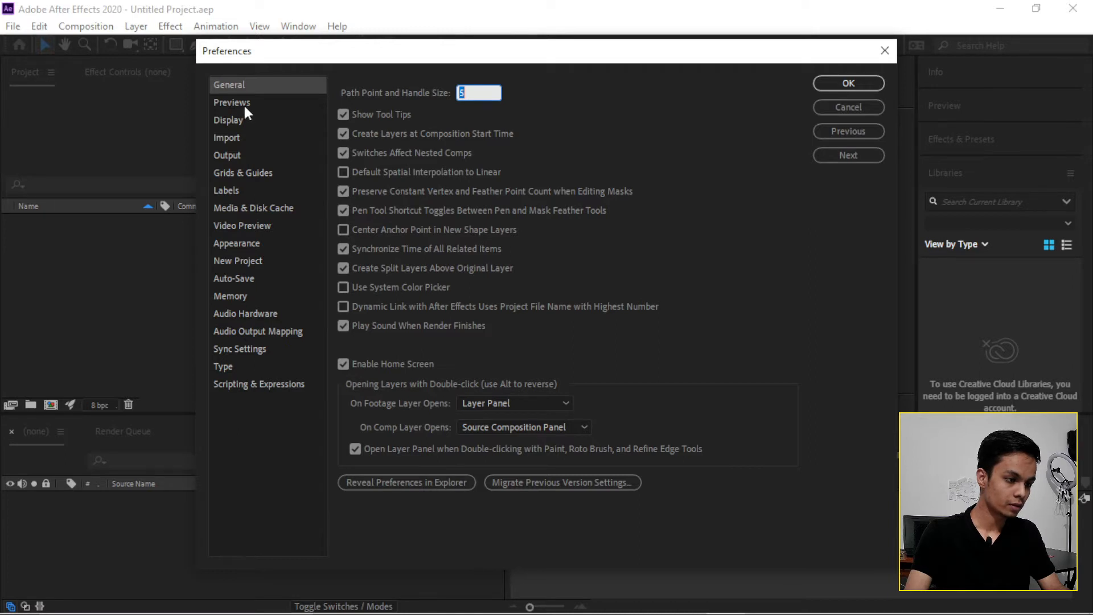
{"action": "left_click", "coordinate": [232, 103]}
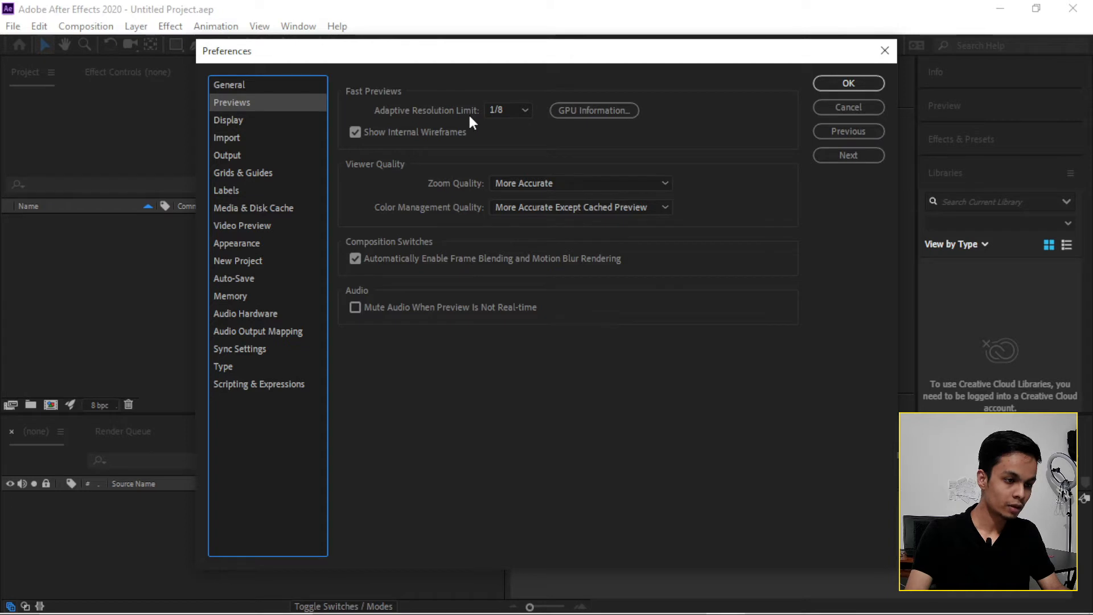
{"action": "left_click", "coordinate": [508, 110]}
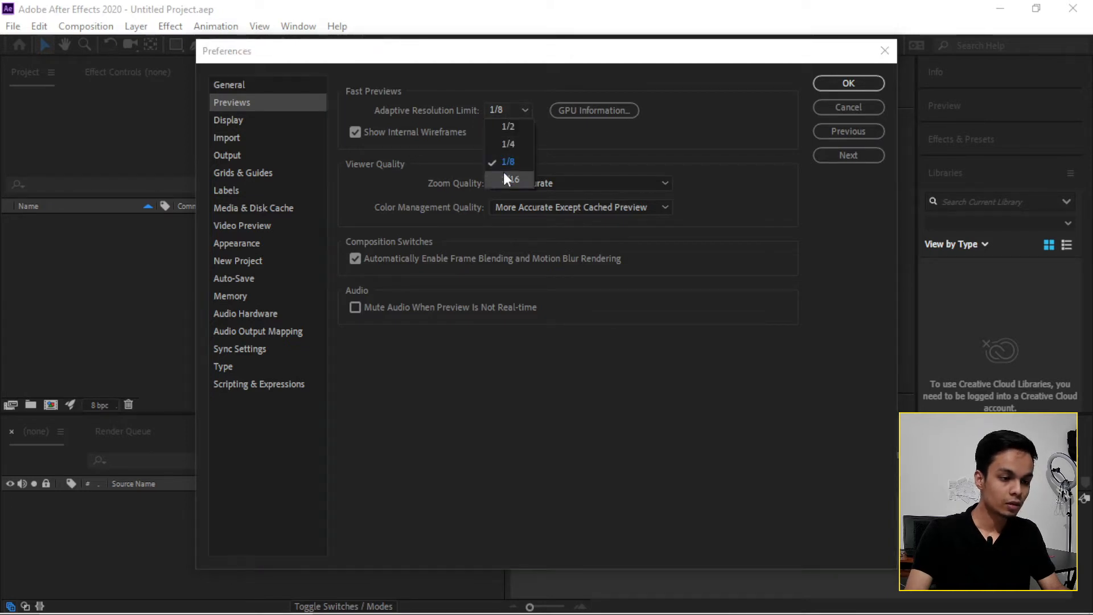
{"action": "left_click", "coordinate": [513, 180]}
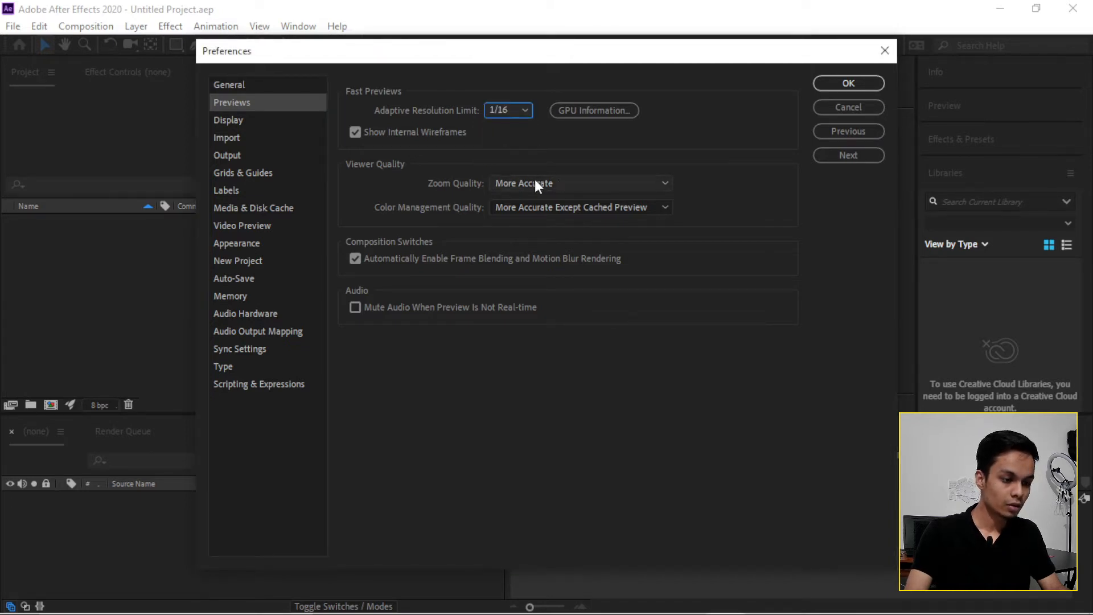
{"action": "left_click", "coordinate": [579, 183]}
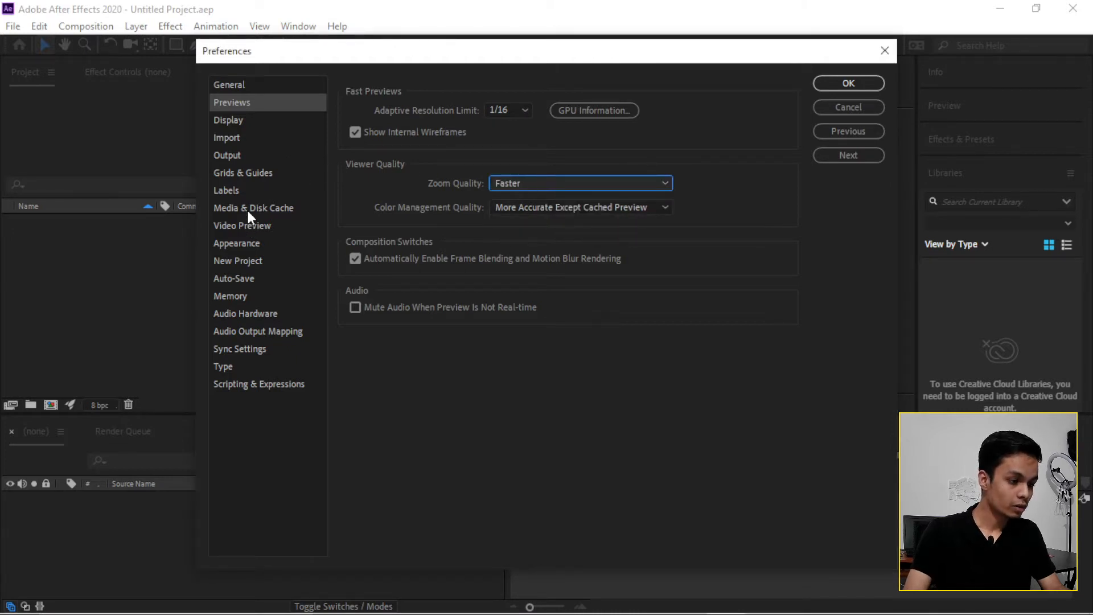
In Media & Disk Cache preferences, enter 11 GB as Maximum Disk Cache Size.
{"action": "left_click", "coordinate": [254, 208]}
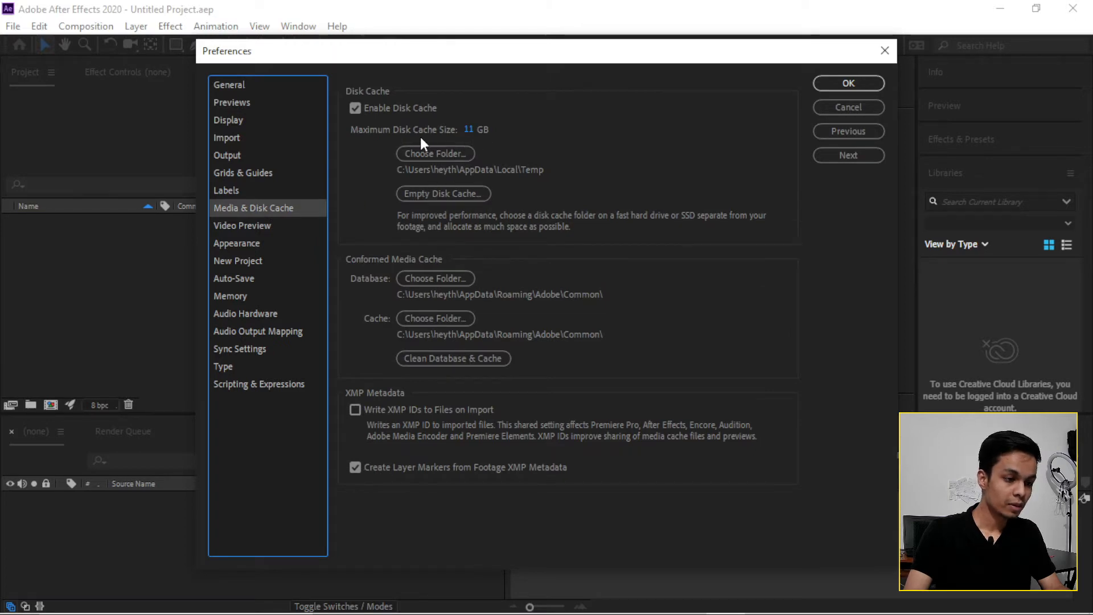
{"action": "mouse_move", "coordinate": [454, 144]}
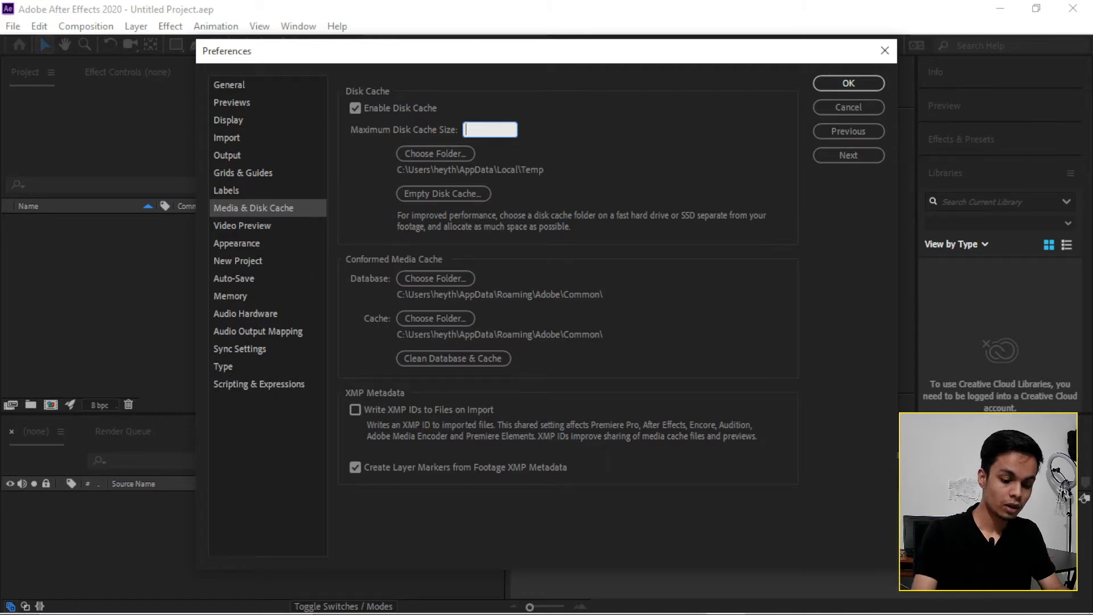
{"action": "type", "text": "11"}
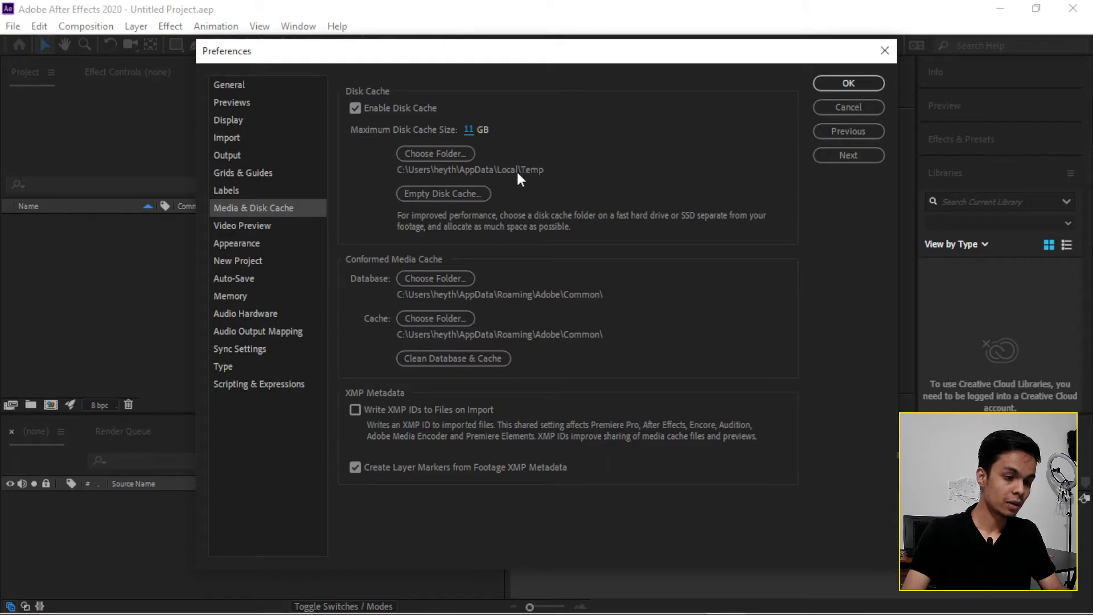
{"action": "mouse_move", "coordinate": [500, 229]}
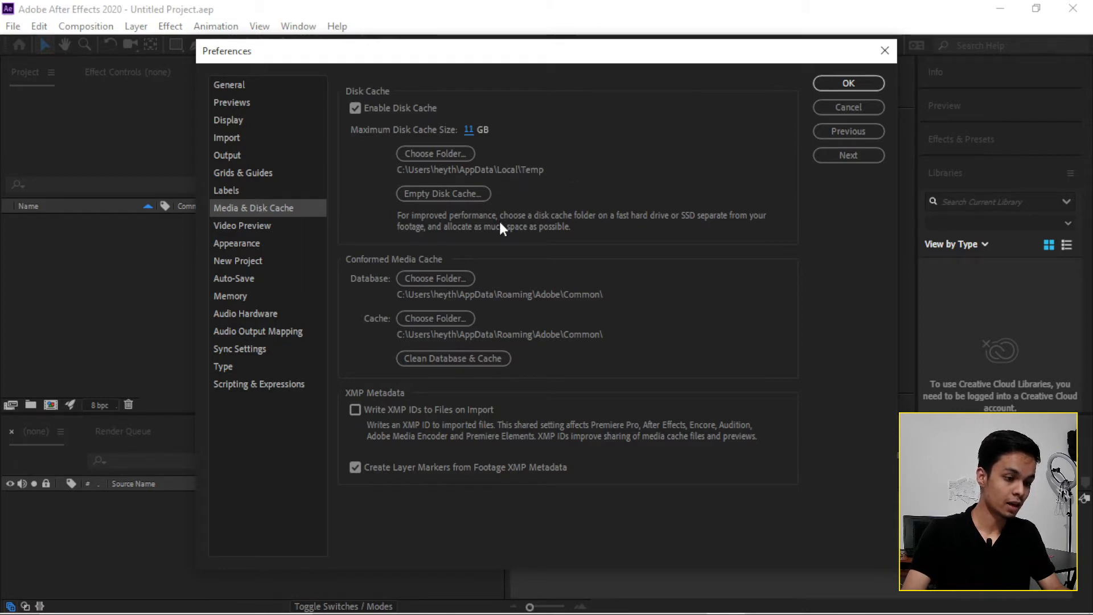
{"action": "mouse_move", "coordinate": [496, 251]}
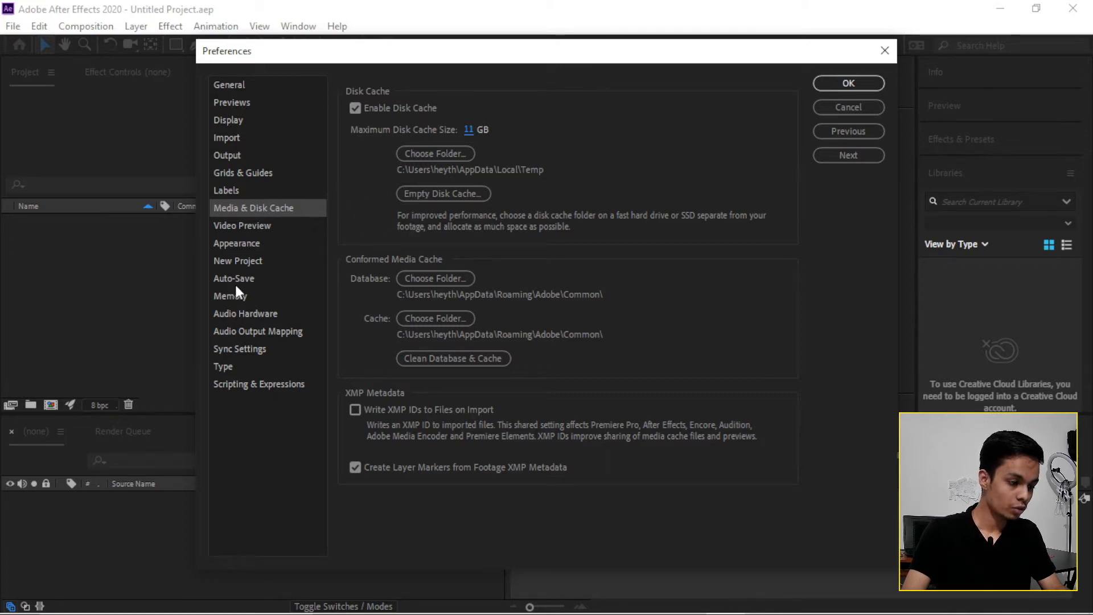
In Memory preferences, set RAM reserved for other applications to 3 GB.
{"action": "left_click", "coordinate": [230, 296]}
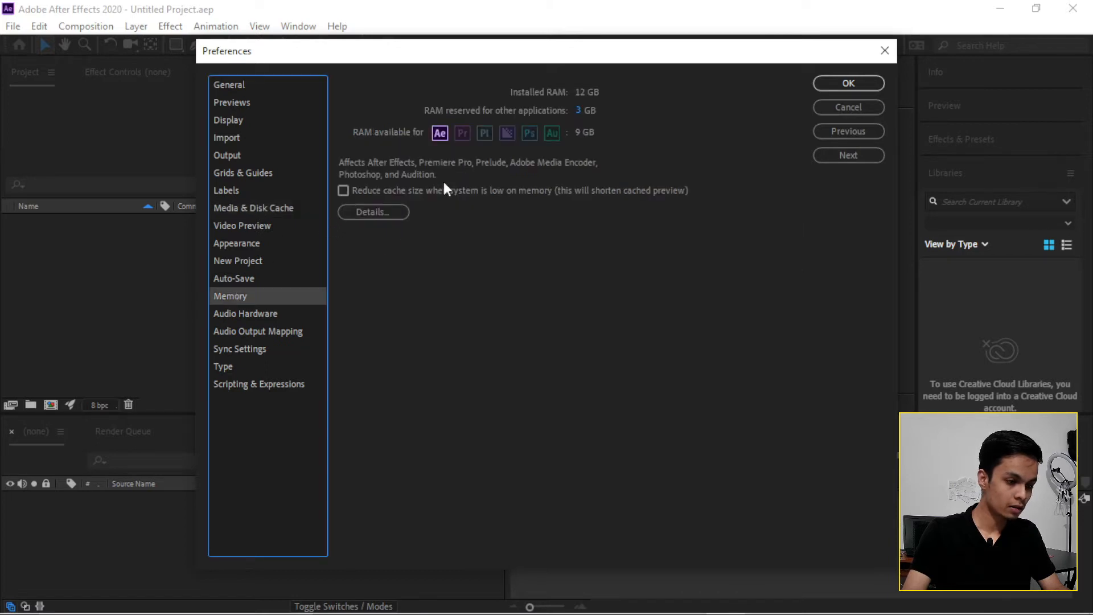
{"action": "mouse_move", "coordinate": [524, 146]}
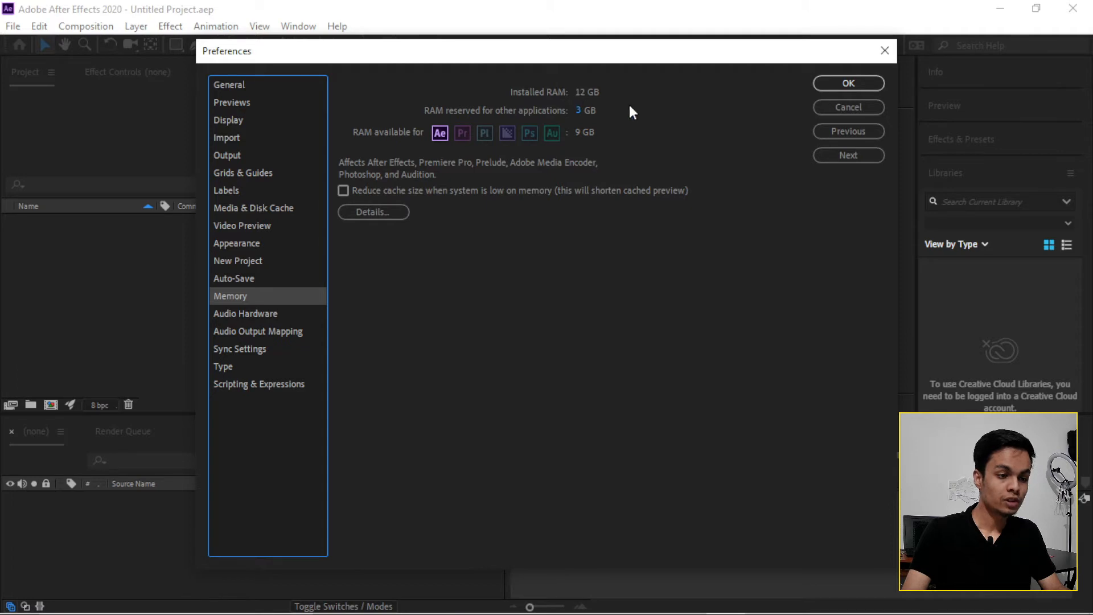
{"action": "mouse_move", "coordinate": [488, 143]}
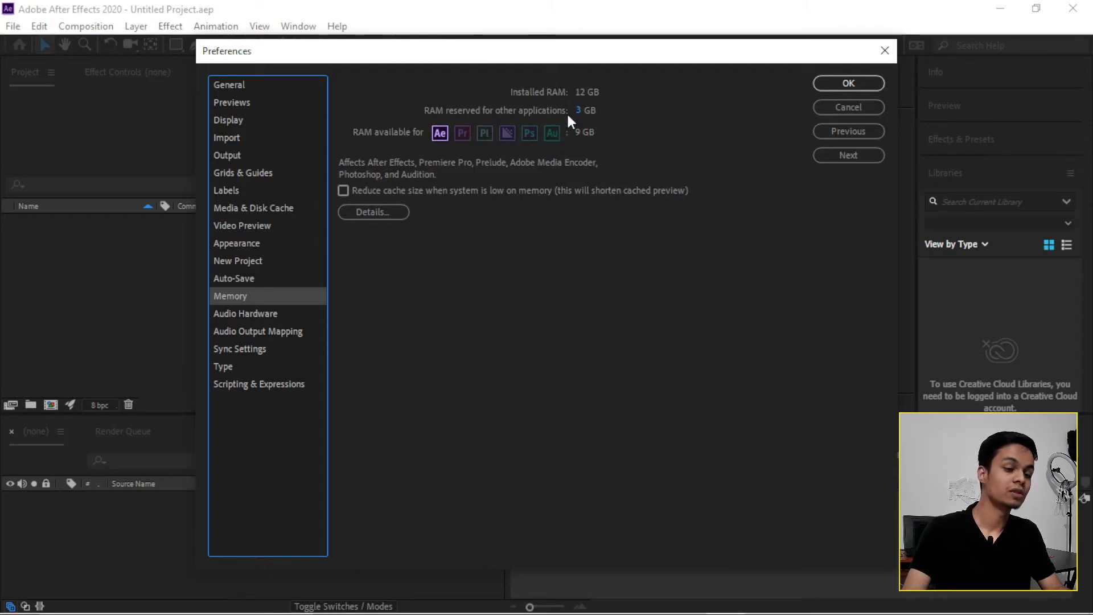
{"action": "mouse_move", "coordinate": [619, 103]}
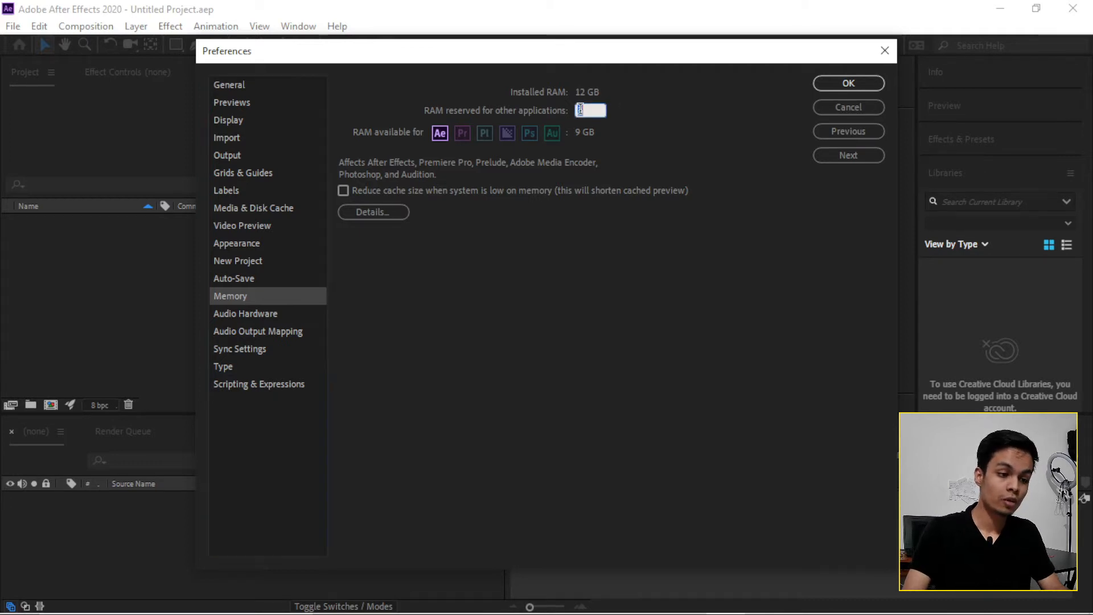
{"action": "type", "text": "1"}
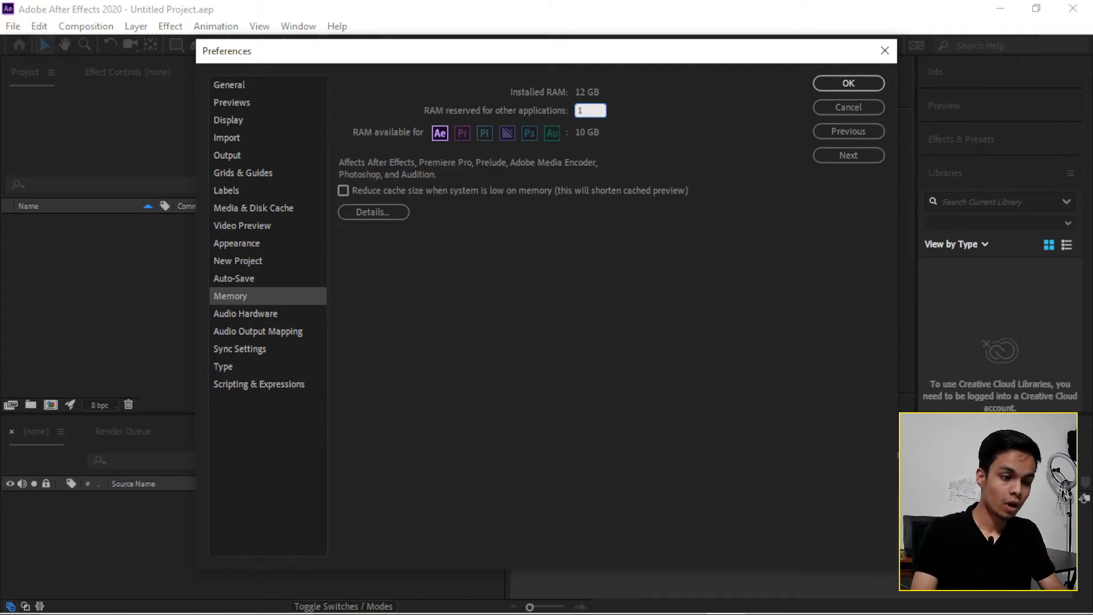
{"action": "type", "text": "1.5"}
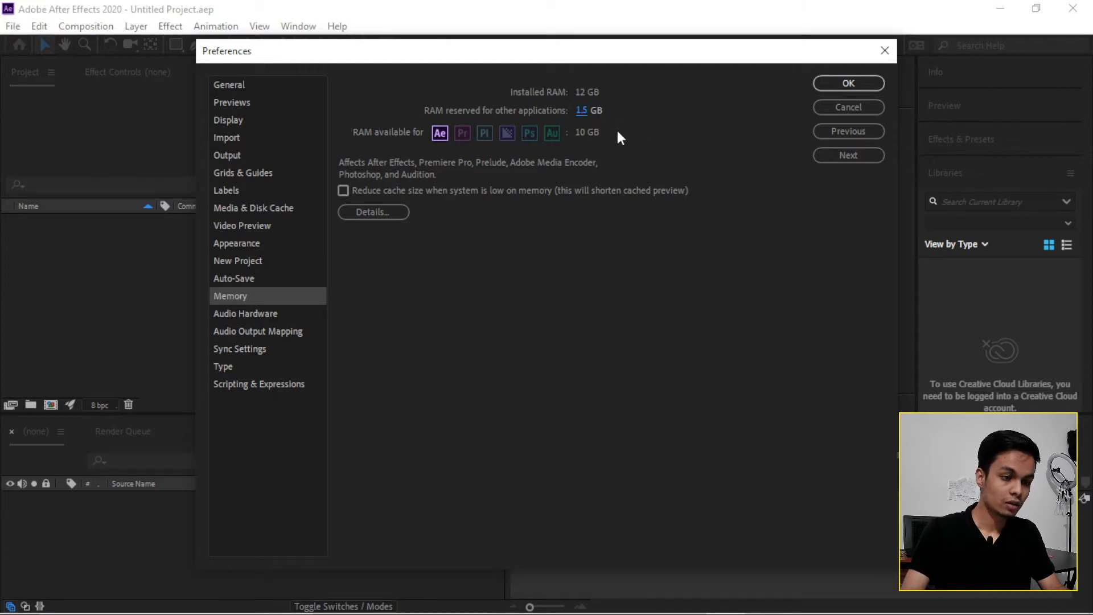
{"action": "mouse_move", "coordinate": [603, 142]}
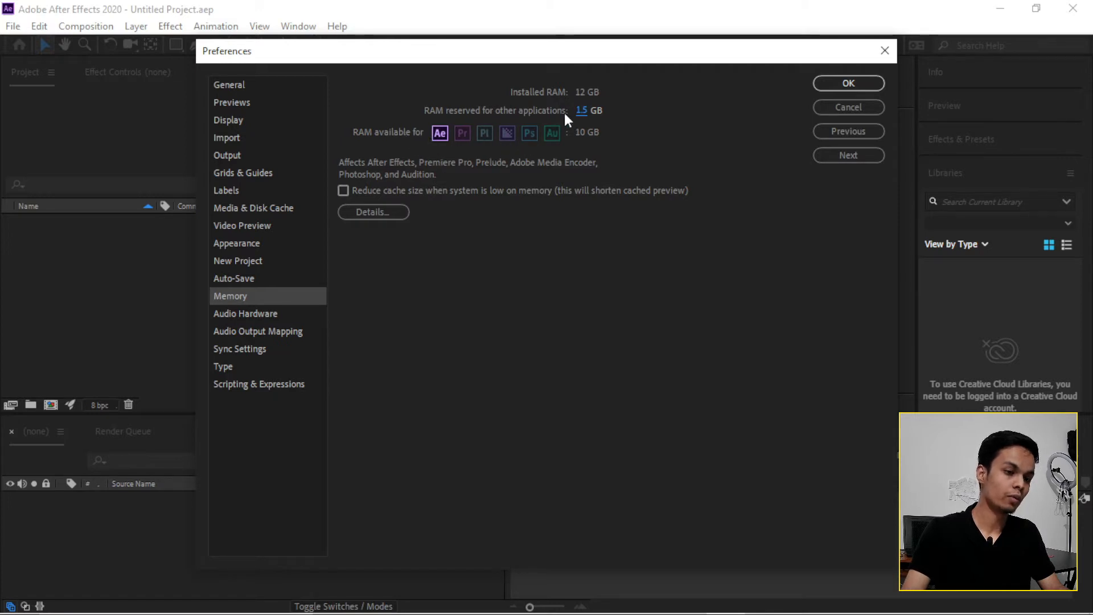
{"action": "left_click", "coordinate": [580, 110]}
{"action": "type", "text": "3"}
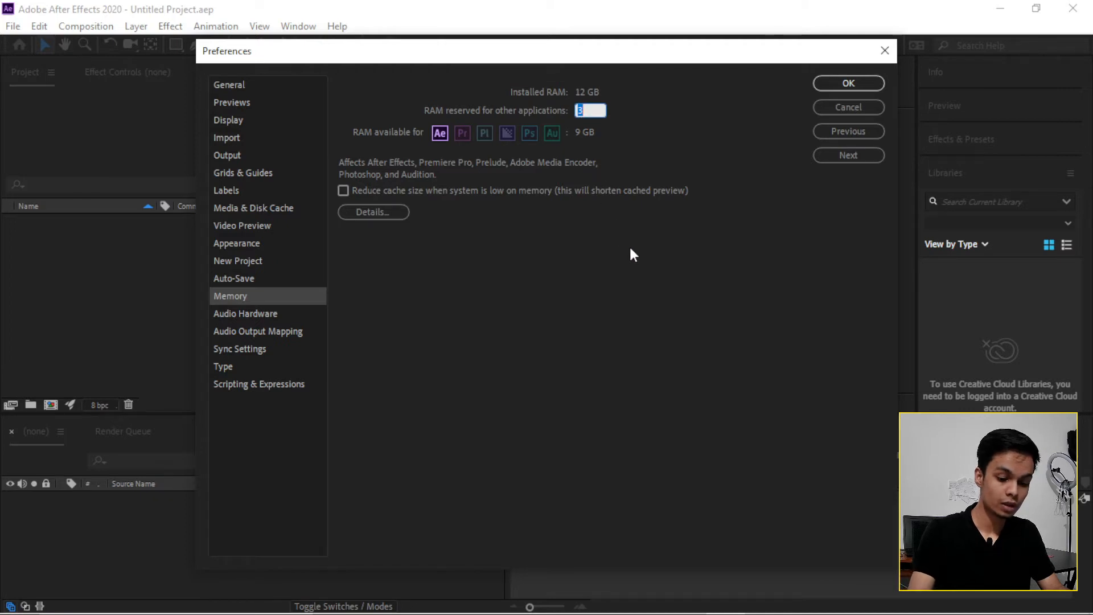
{"action": "type", "text": "2.5"}
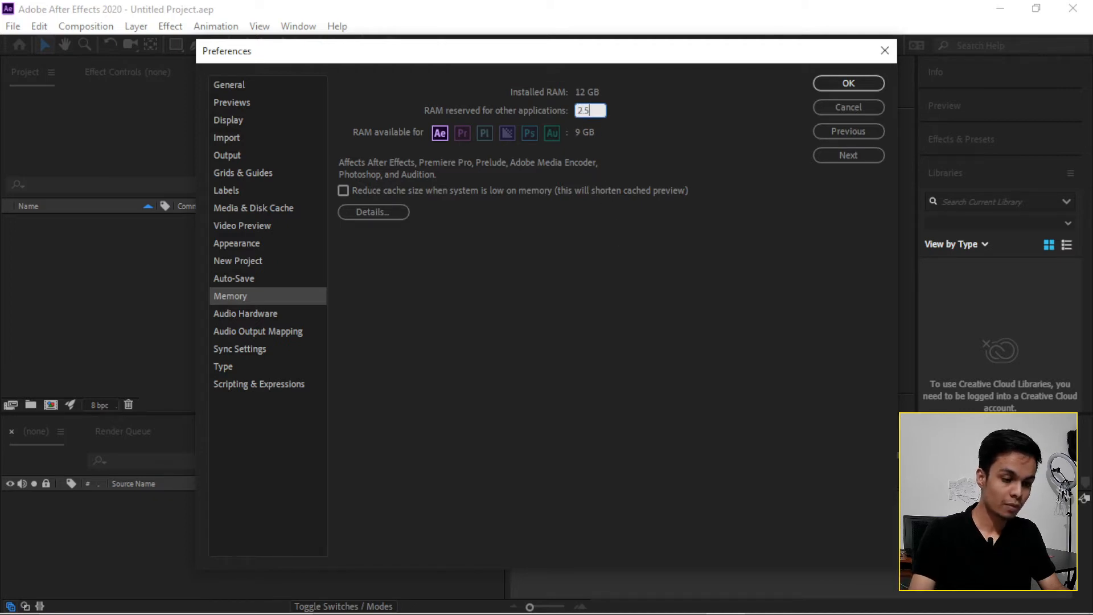
{"action": "type", "text": "3"}
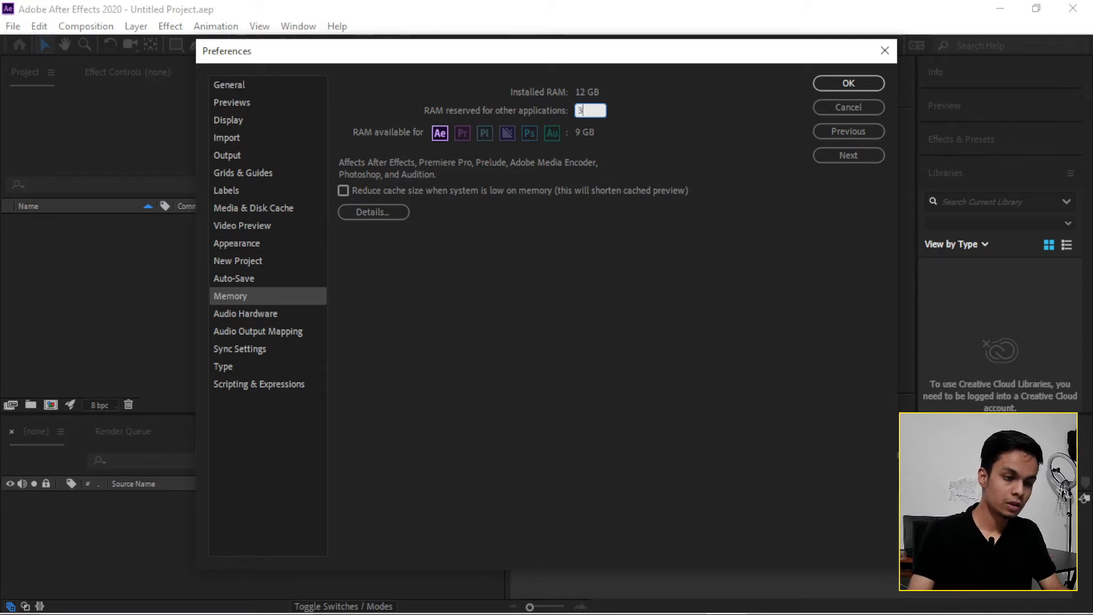
{"action": "mouse_move", "coordinate": [452, 120]}
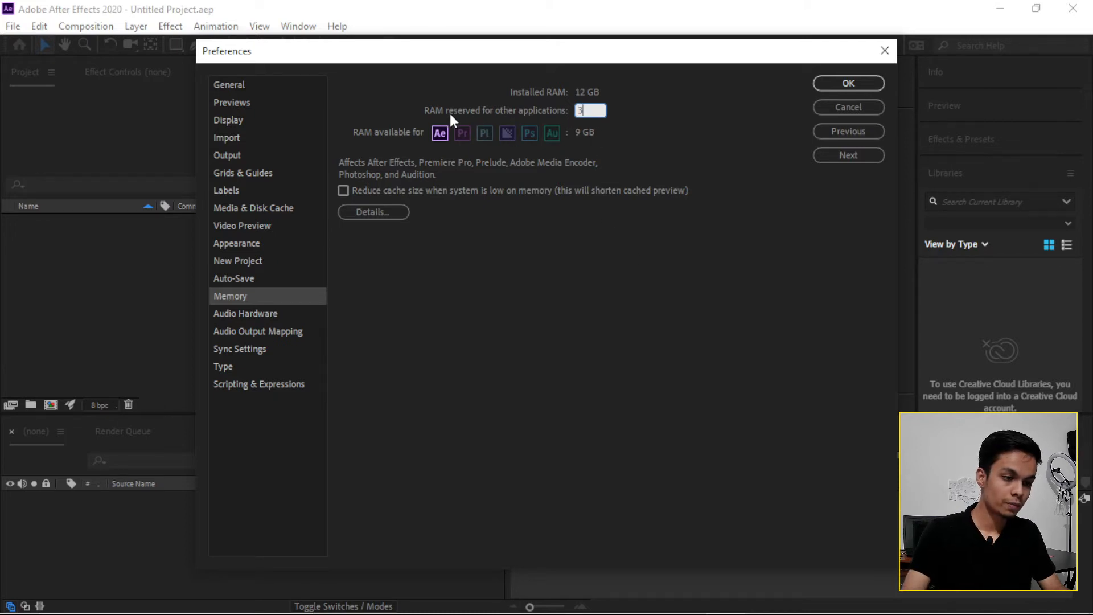
{"action": "mouse_move", "coordinate": [582, 143]}
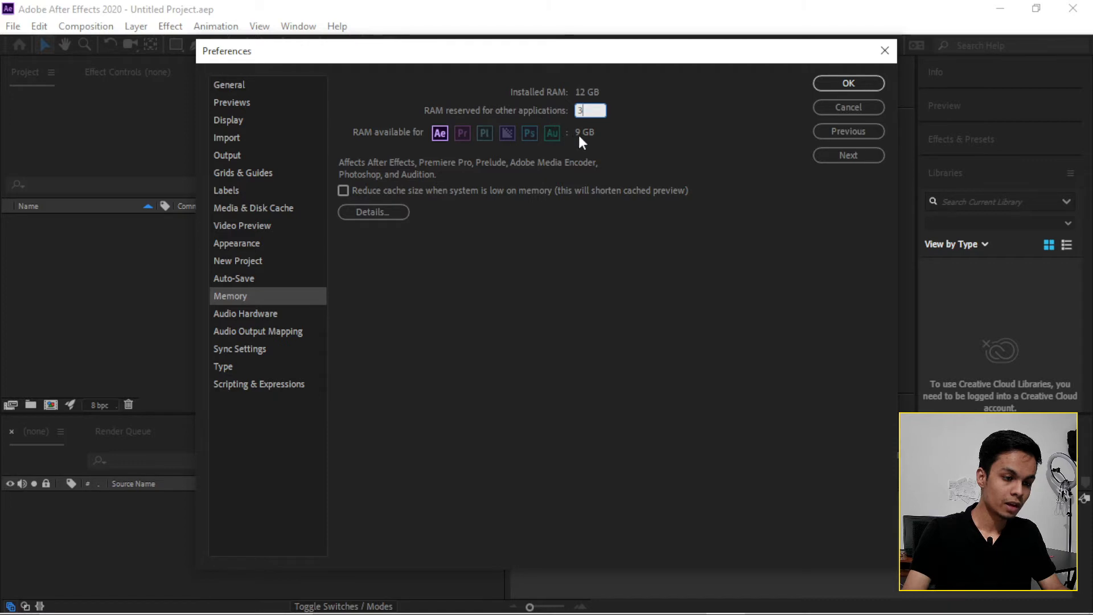
{"action": "mouse_move", "coordinate": [490, 149]}
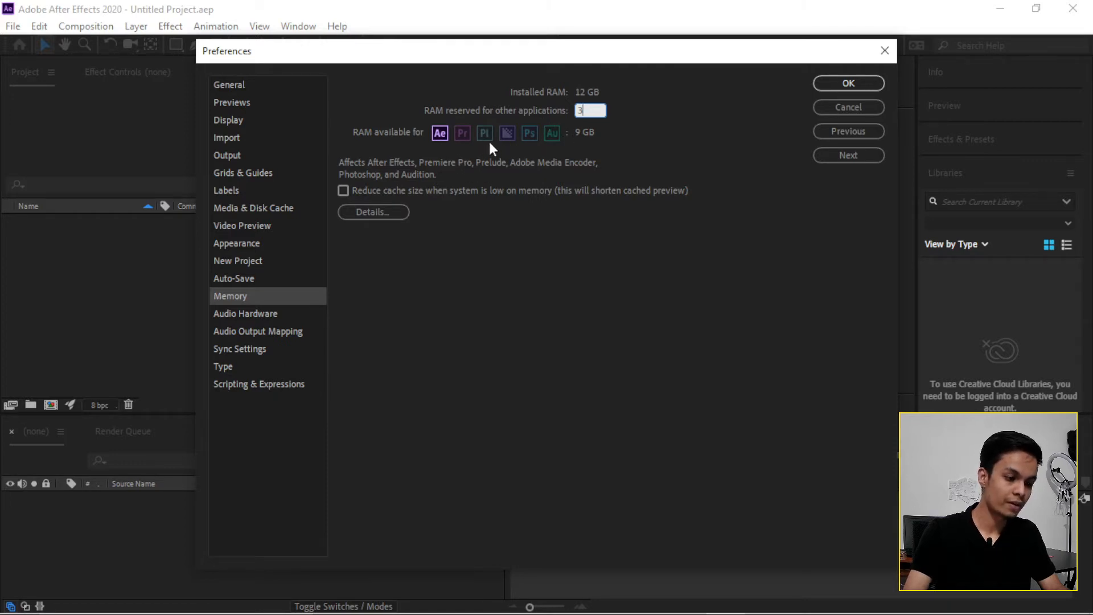
{"action": "mouse_move", "coordinate": [638, 177]}
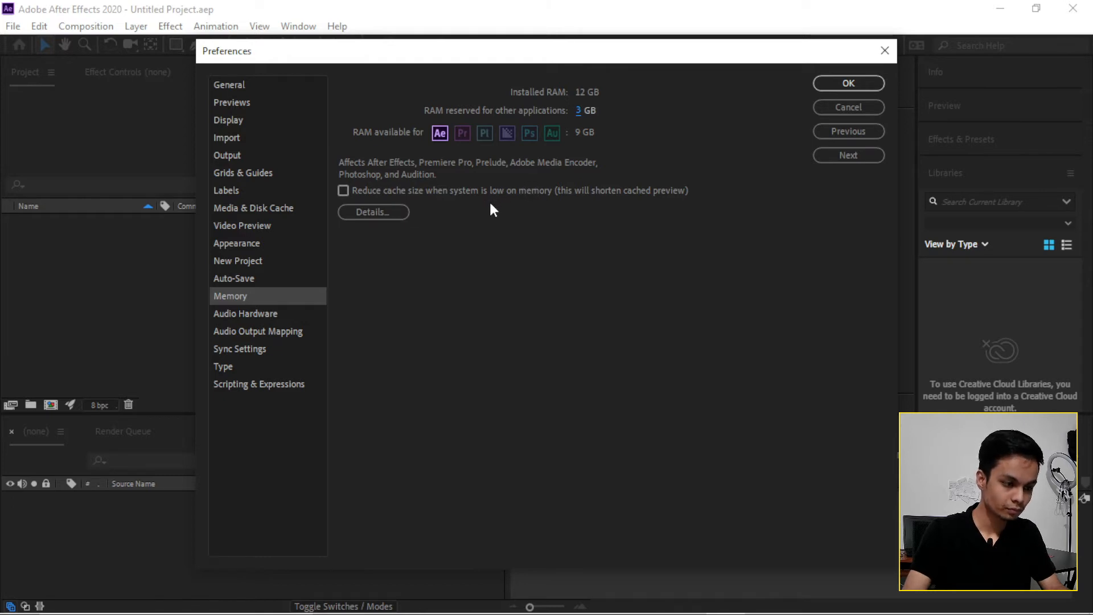
{"action": "mouse_move", "coordinate": [398, 195]}
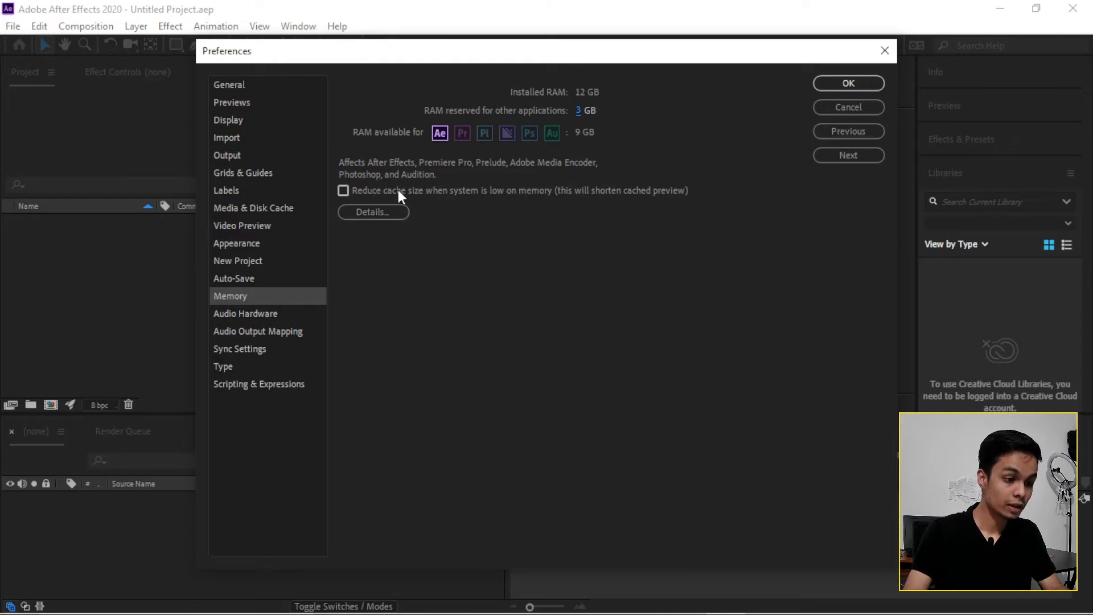
{"action": "mouse_move", "coordinate": [366, 196]}
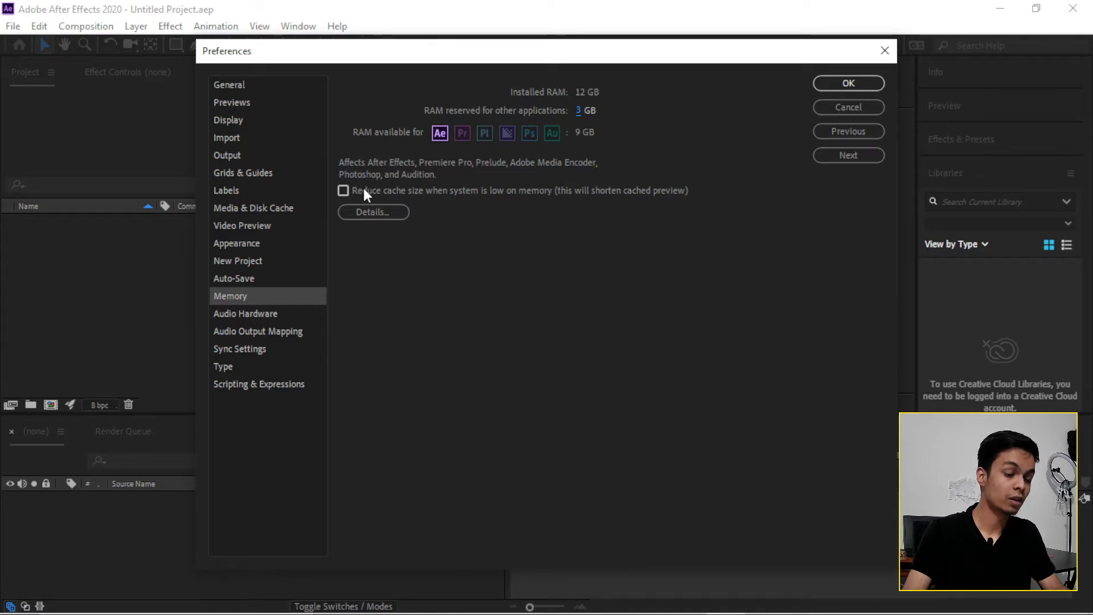
{"action": "mouse_move", "coordinate": [370, 202]}
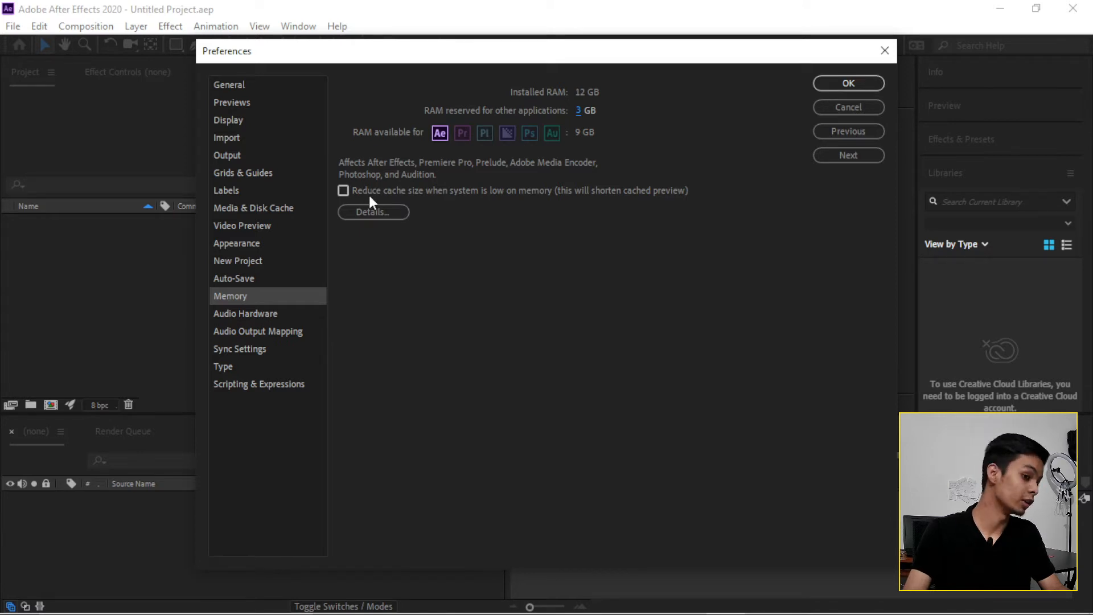
Enable 'Reduce cache size when system is low on memory'.
{"action": "left_click", "coordinate": [342, 190]}
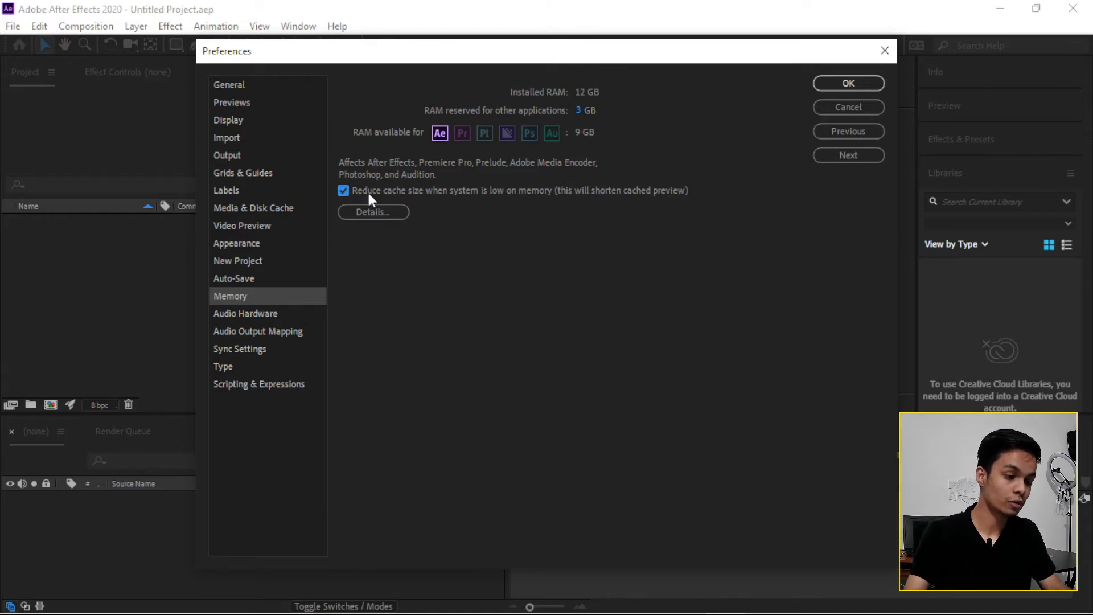
{"action": "mouse_move", "coordinate": [196, 342]}
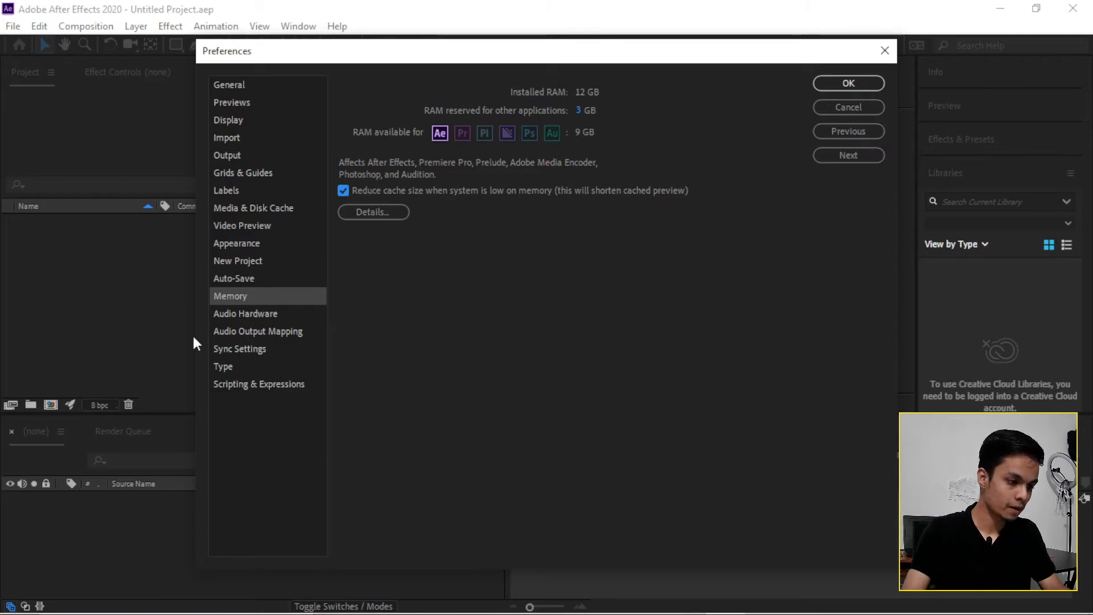
{"action": "mouse_move", "coordinate": [739, 120]}
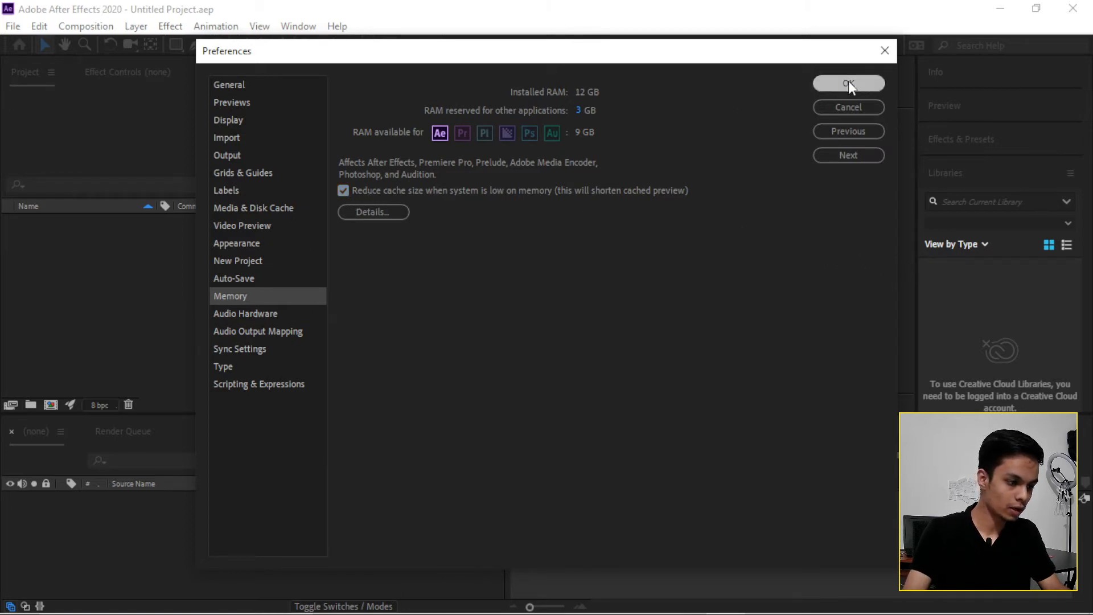
Confirm the Preferences dialog with OK.
{"action": "left_click", "coordinate": [848, 83]}
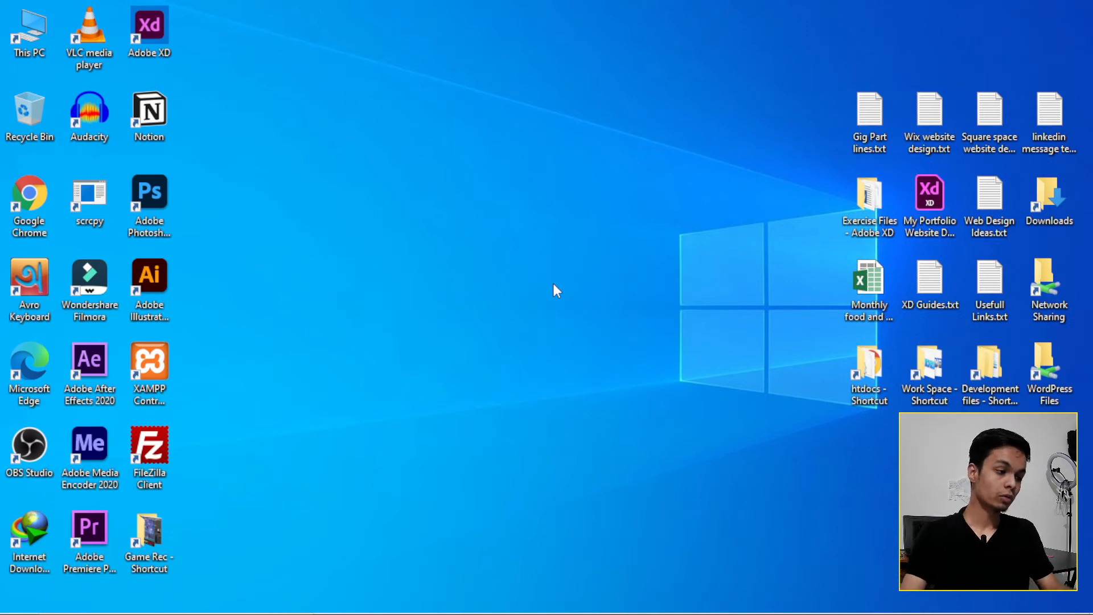
{"action": "mouse_move", "coordinate": [547, 285]}
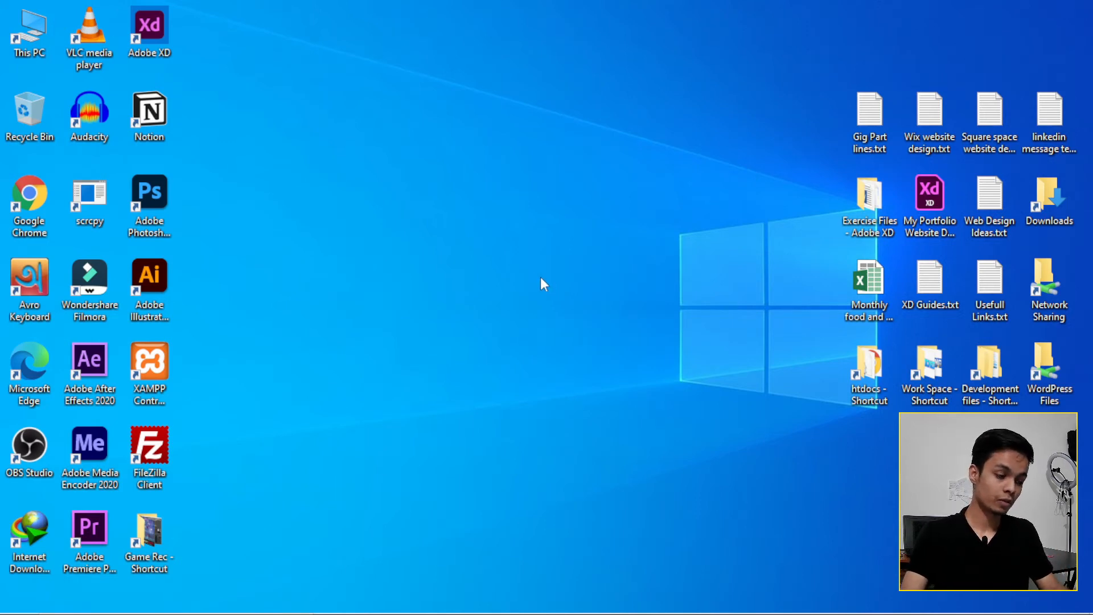
{"action": "mouse_move", "coordinate": [518, 356]}
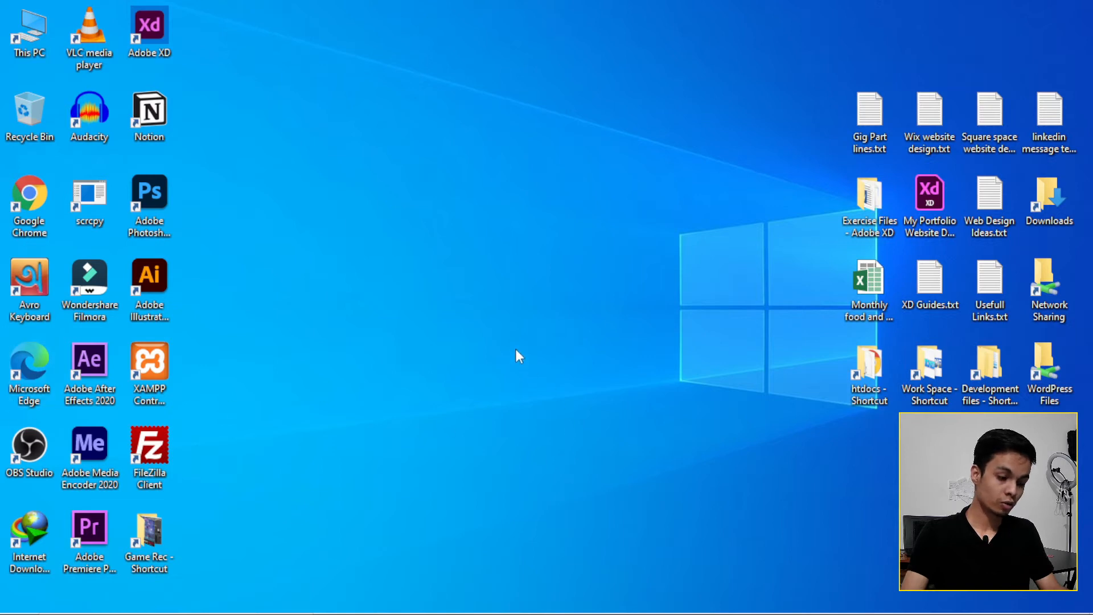
{"action": "mouse_move", "coordinate": [519, 332]}
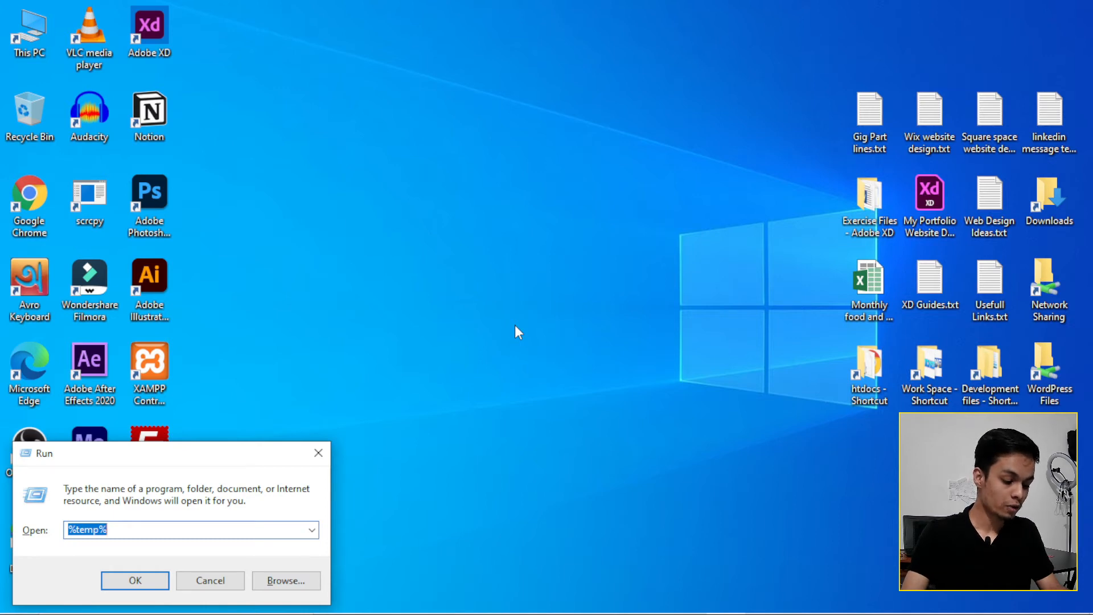
{"action": "mouse_move", "coordinate": [467, 358]}
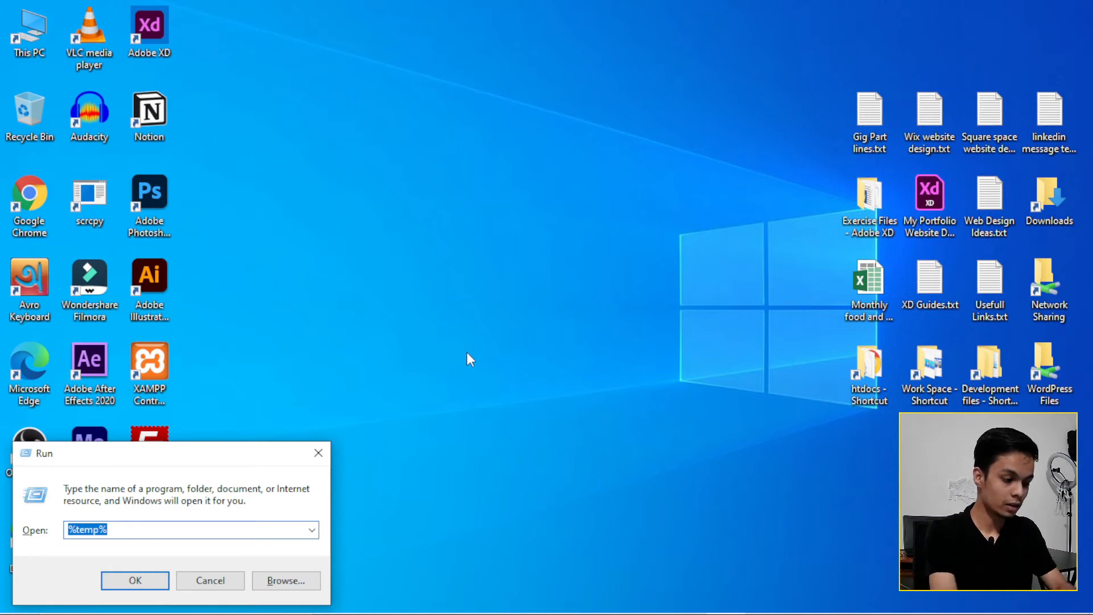
Open C:\Windows\Temp and permanently delete all three items inside it.
{"action": "type", "text": "tem"}
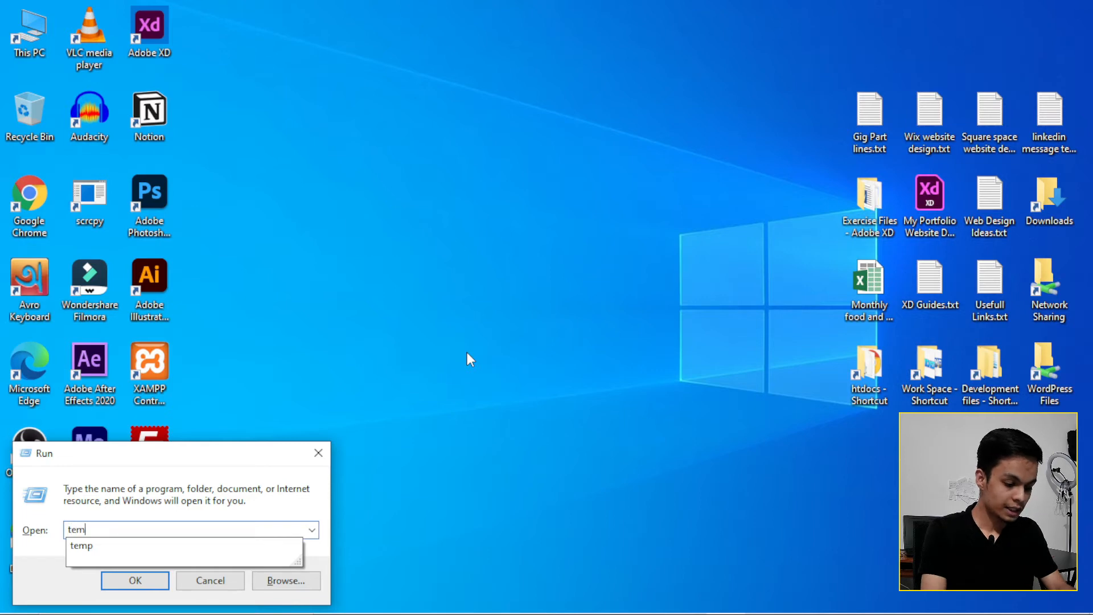
{"action": "left_click", "coordinate": [135, 580]}
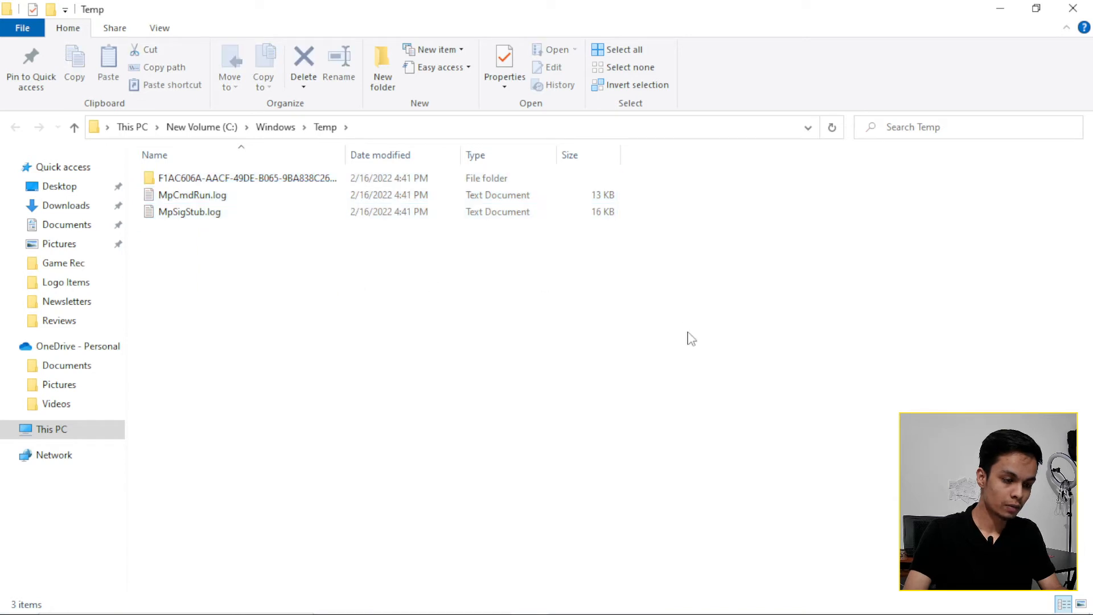
{"action": "mouse_move", "coordinate": [418, 330]}
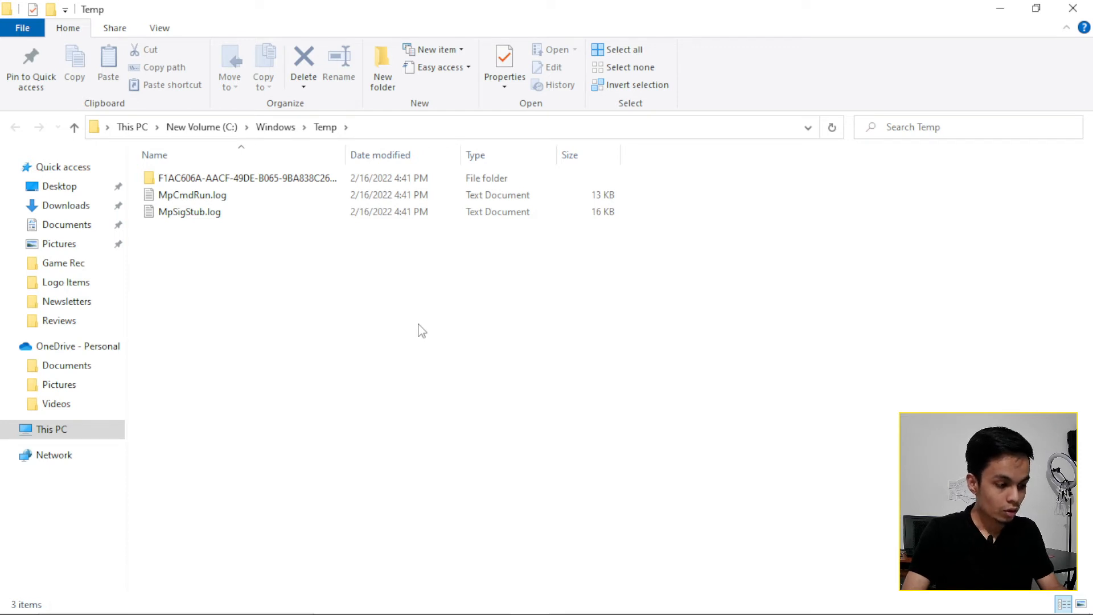
{"action": "left_click", "coordinate": [624, 49]}
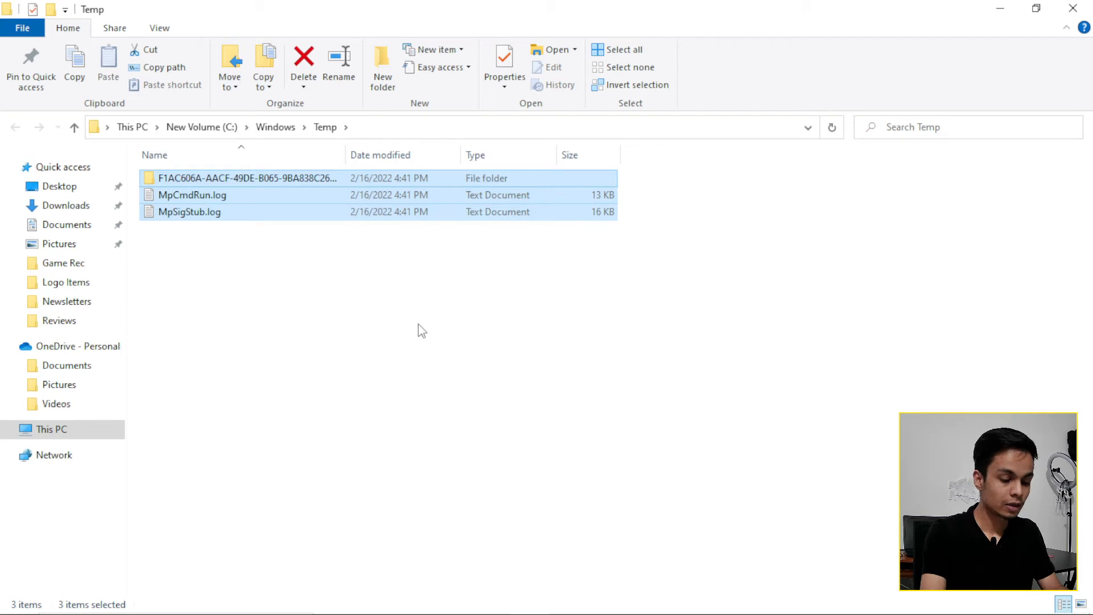
{"action": "left_click", "coordinate": [303, 66]}
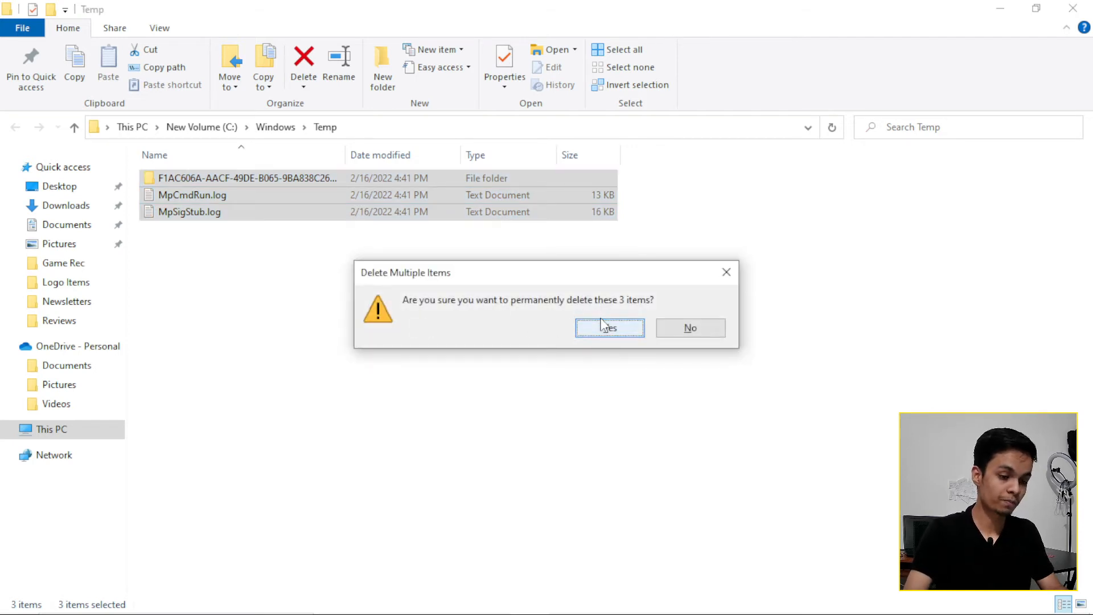
{"action": "left_click", "coordinate": [609, 328]}
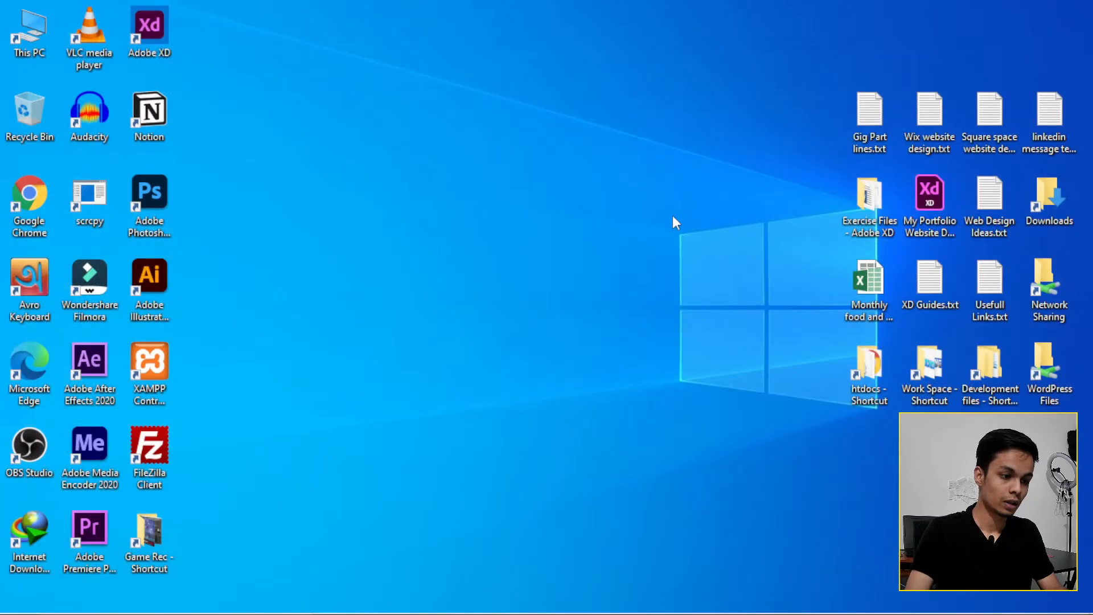
{"action": "mouse_move", "coordinate": [558, 282]}
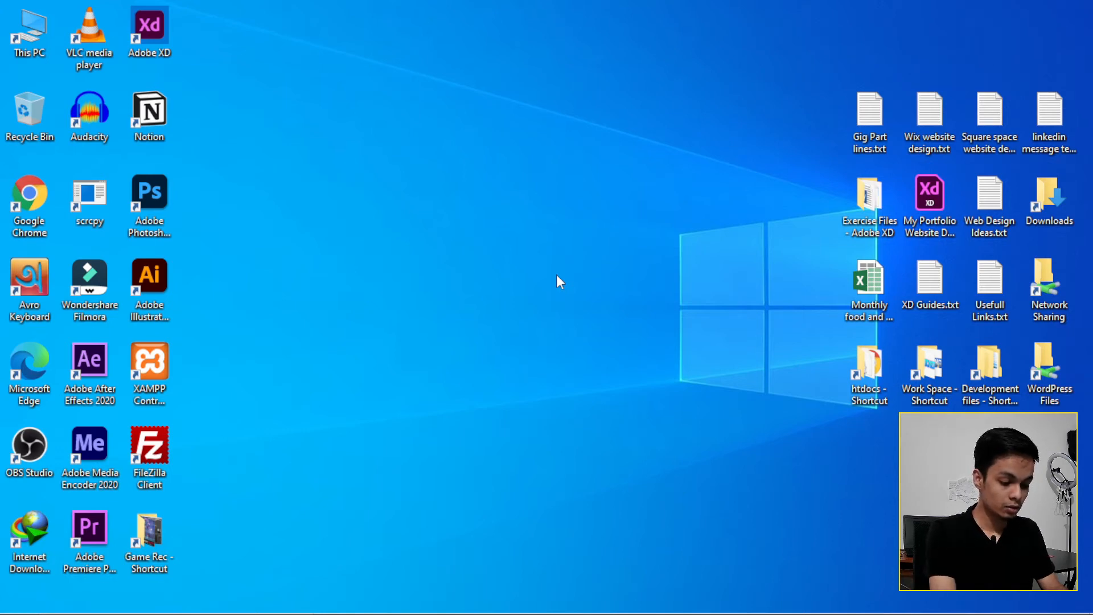
Run %temp% and delete the user Temp folder's files, skipping all in-use files.
{"action": "key", "text": "Win+r"}
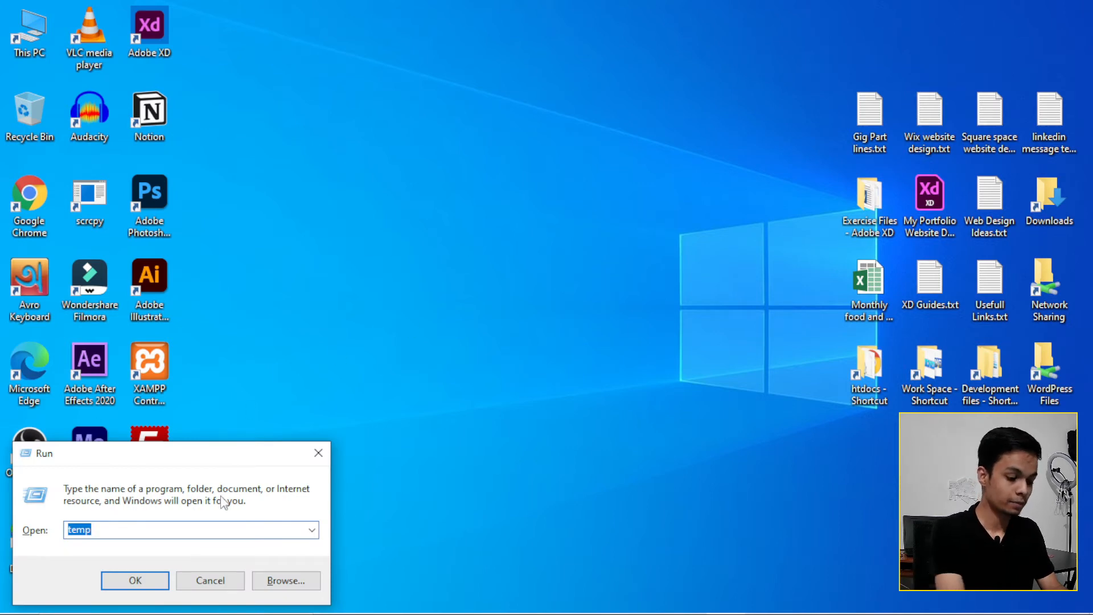
{"action": "type", "text": "%"}
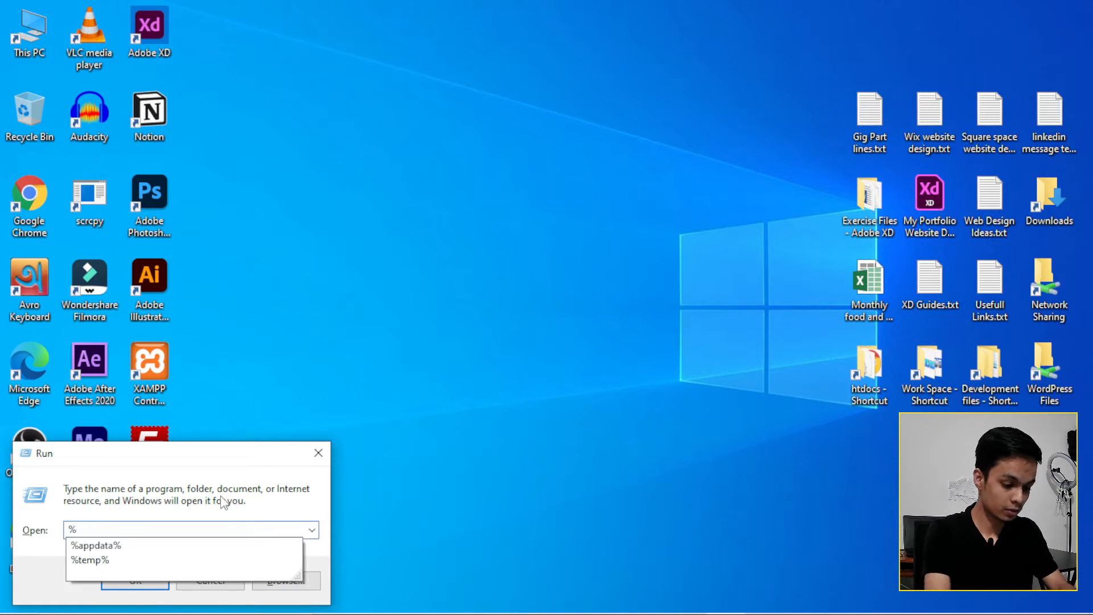
{"action": "type", "text": "temp"}
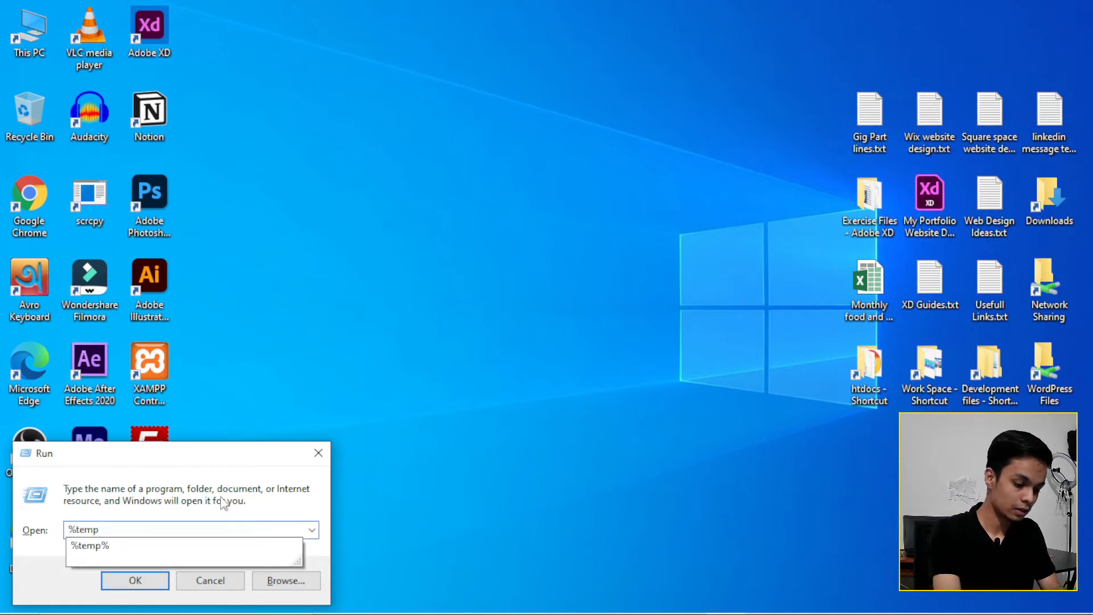
{"action": "left_click", "coordinate": [134, 580]}
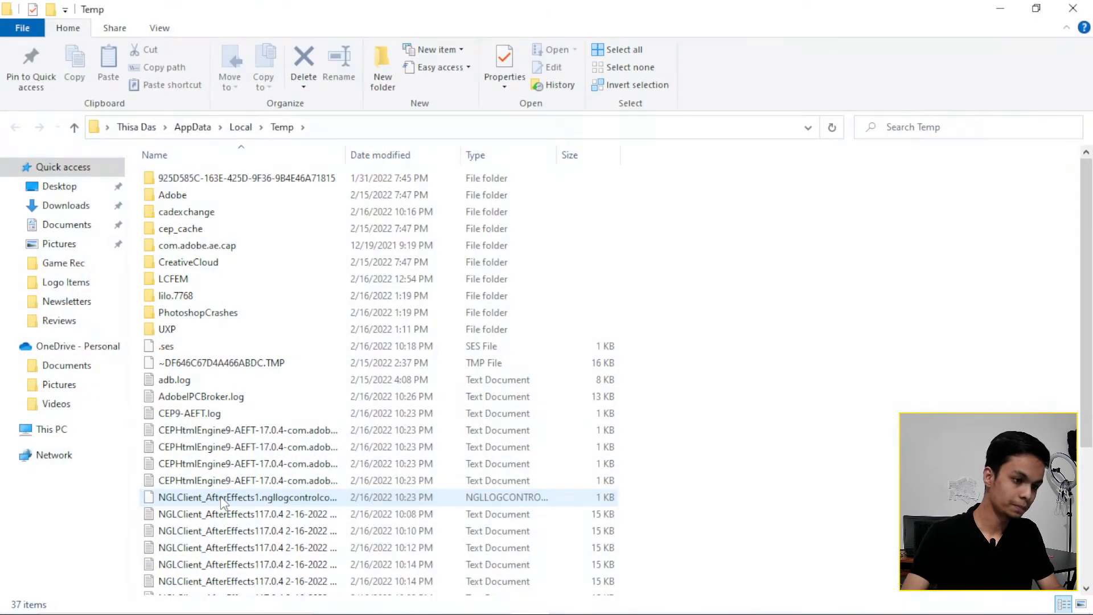
{"action": "left_click", "coordinate": [223, 362]}
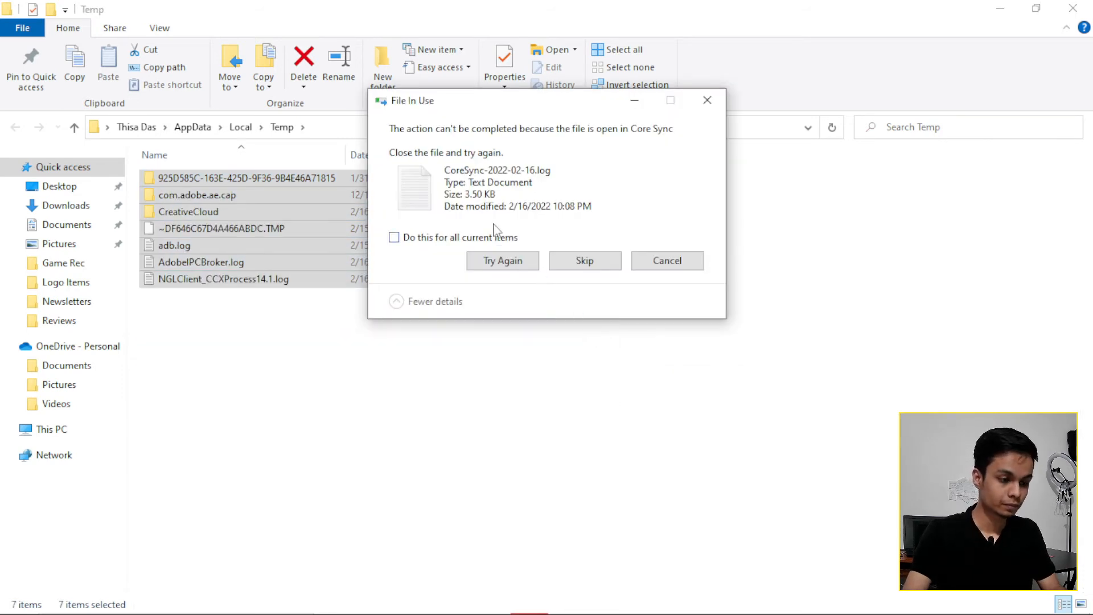
{"action": "left_click", "coordinate": [394, 237]}
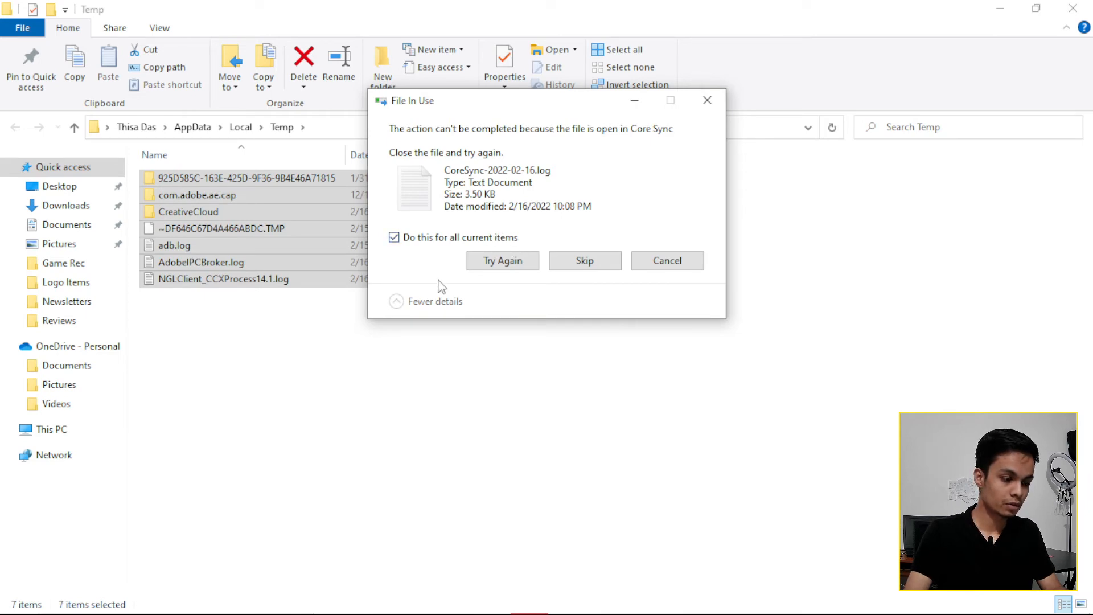
{"action": "left_click", "coordinate": [189, 211]}
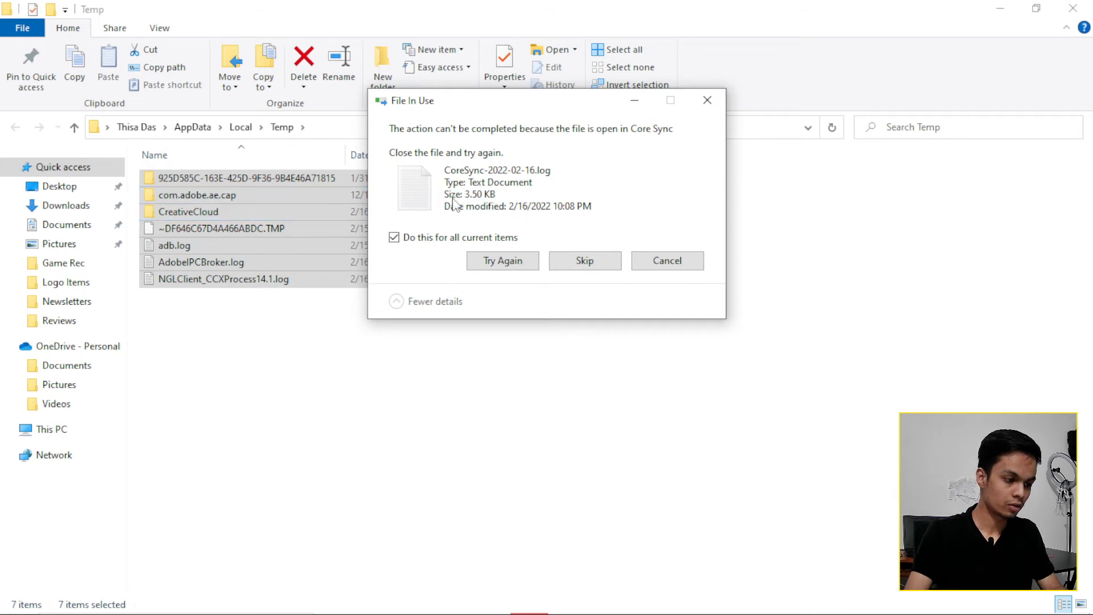
{"action": "left_click", "coordinate": [584, 260]}
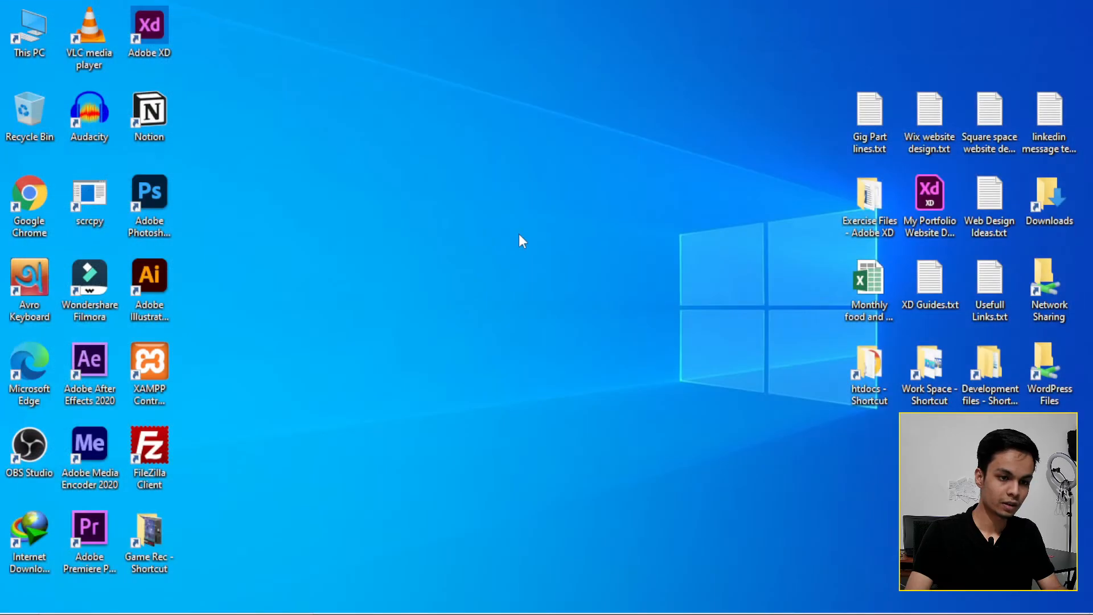
{"action": "mouse_move", "coordinate": [531, 286]}
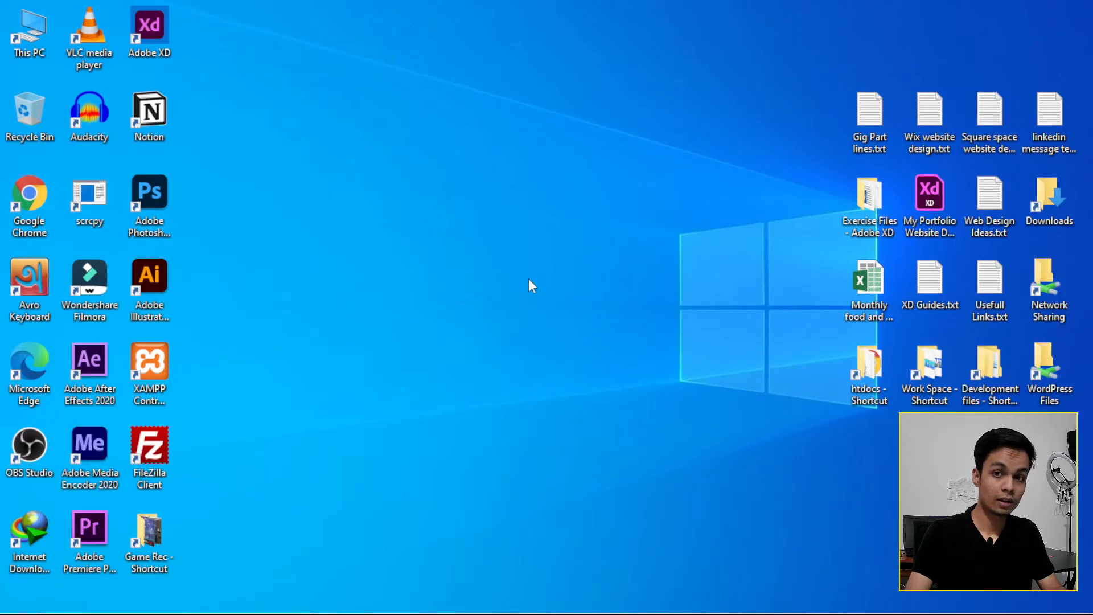
{"action": "mouse_move", "coordinate": [272, 440]}
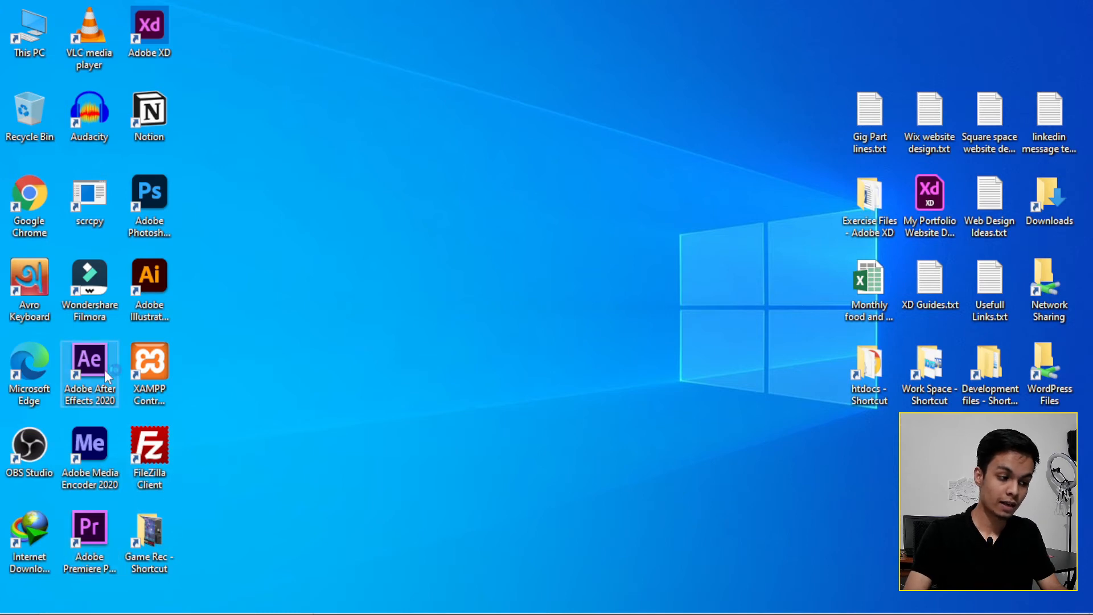
{"action": "mouse_move", "coordinate": [591, 222]}
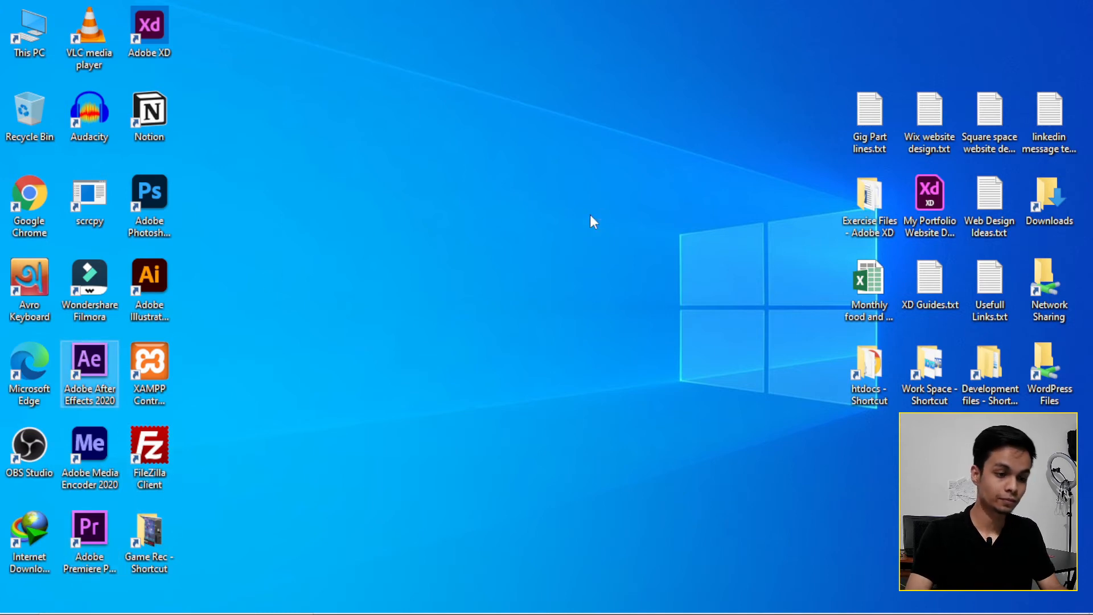
Relaunch After Effects 2020 from the desktop shortcut and close the Home welcome window.
{"action": "double_click", "coordinate": [90, 359]}
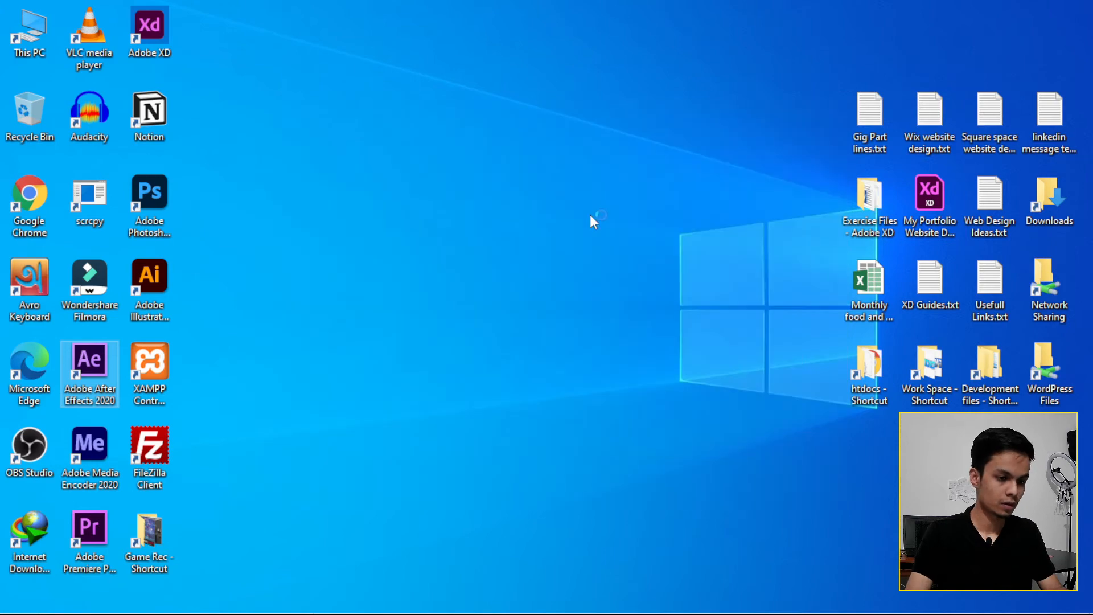
{"action": "double_click", "coordinate": [90, 375]}
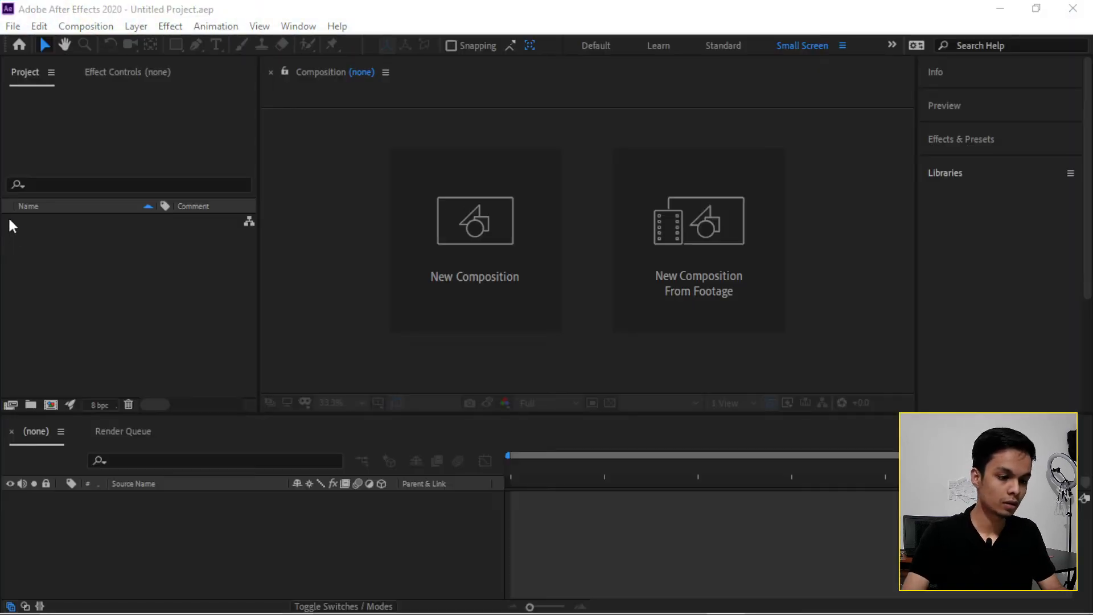
{"action": "left_click", "coordinate": [945, 172]}
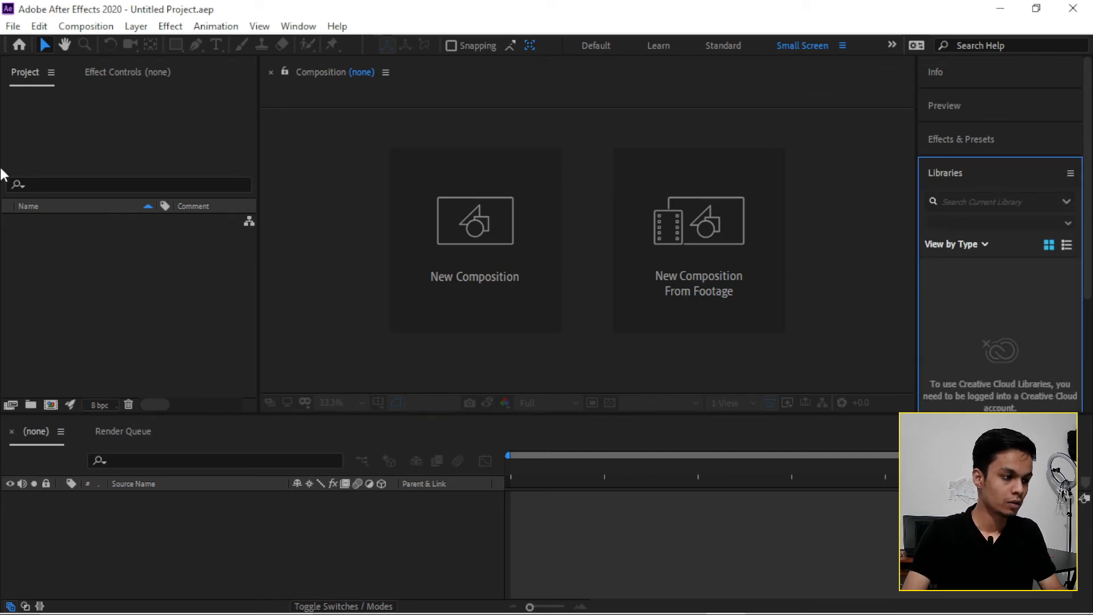
{"action": "mouse_move", "coordinate": [434, 202]}
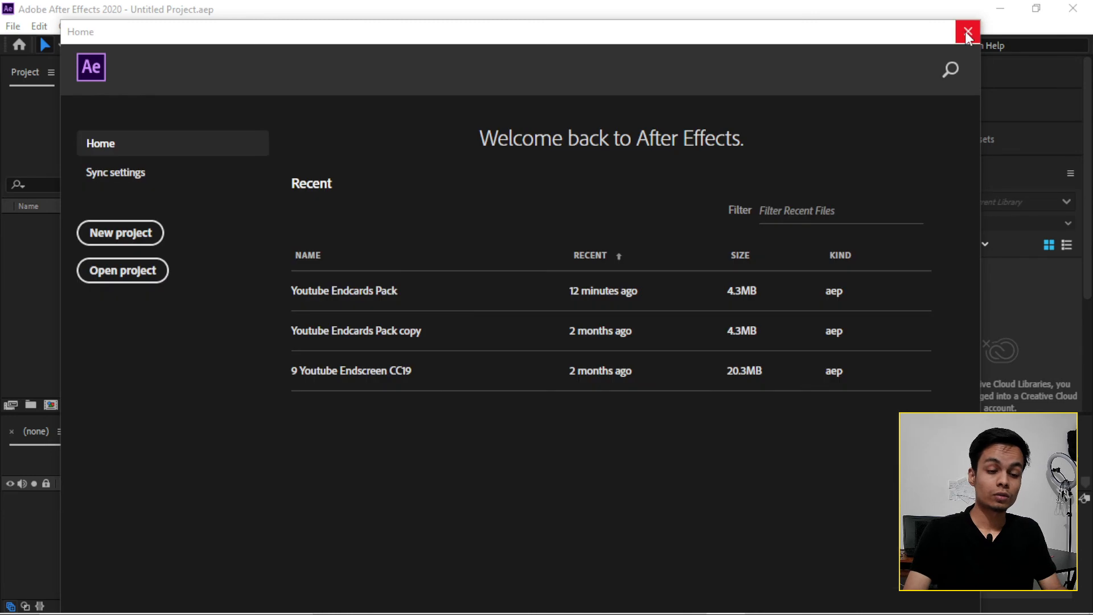
{"action": "left_click", "coordinate": [967, 33]}
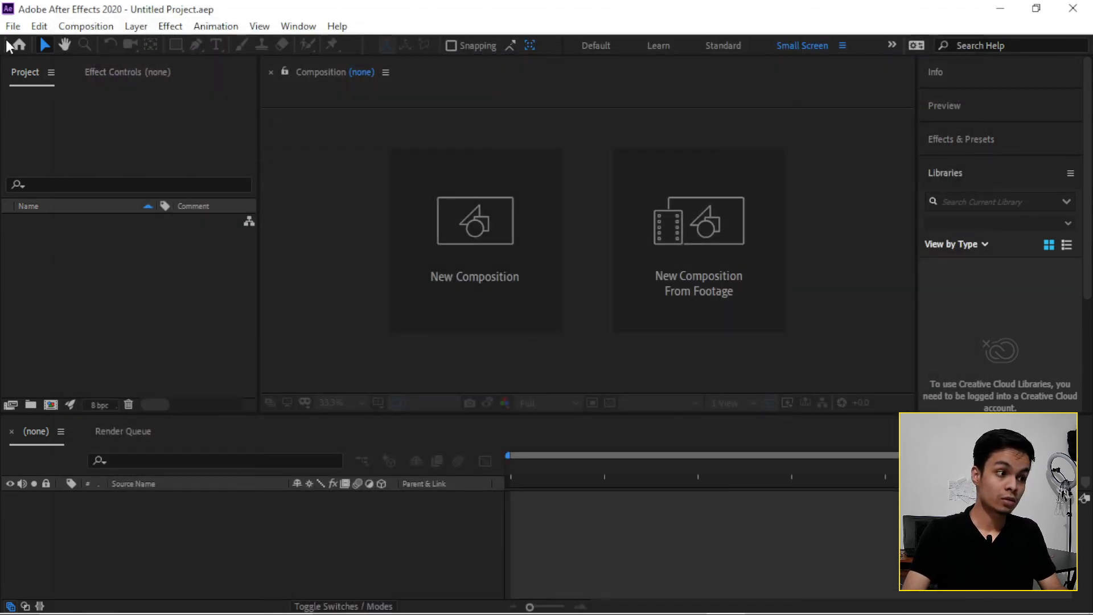
Run Edit > Purge > All Memory & Disk Cache and confirm the Clear Disk Cache dialog.
{"action": "left_click", "coordinate": [39, 26]}
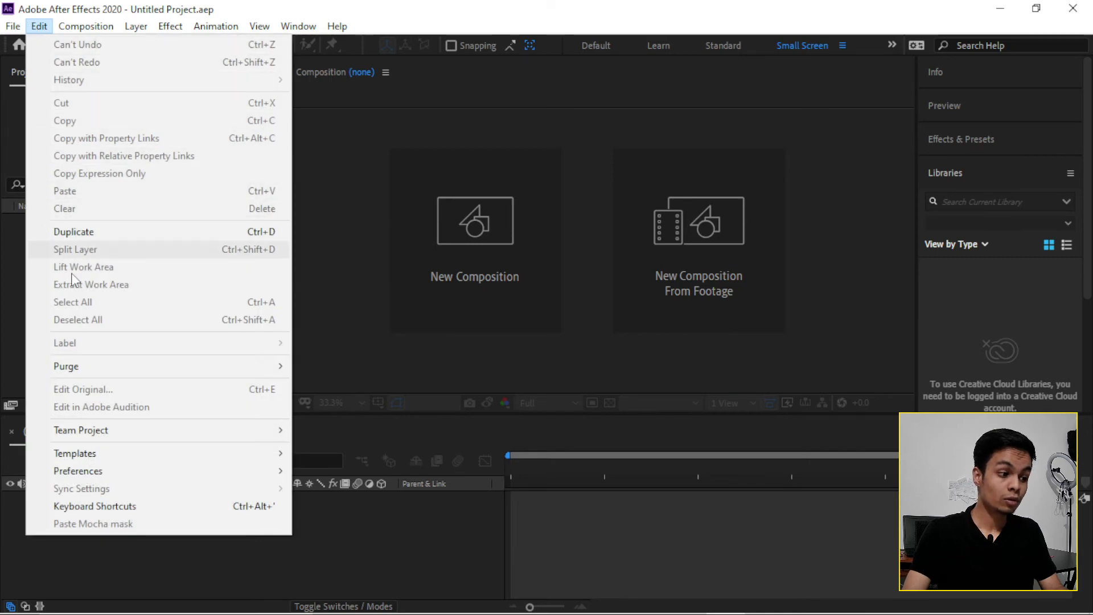
{"action": "mouse_move", "coordinate": [66, 366]}
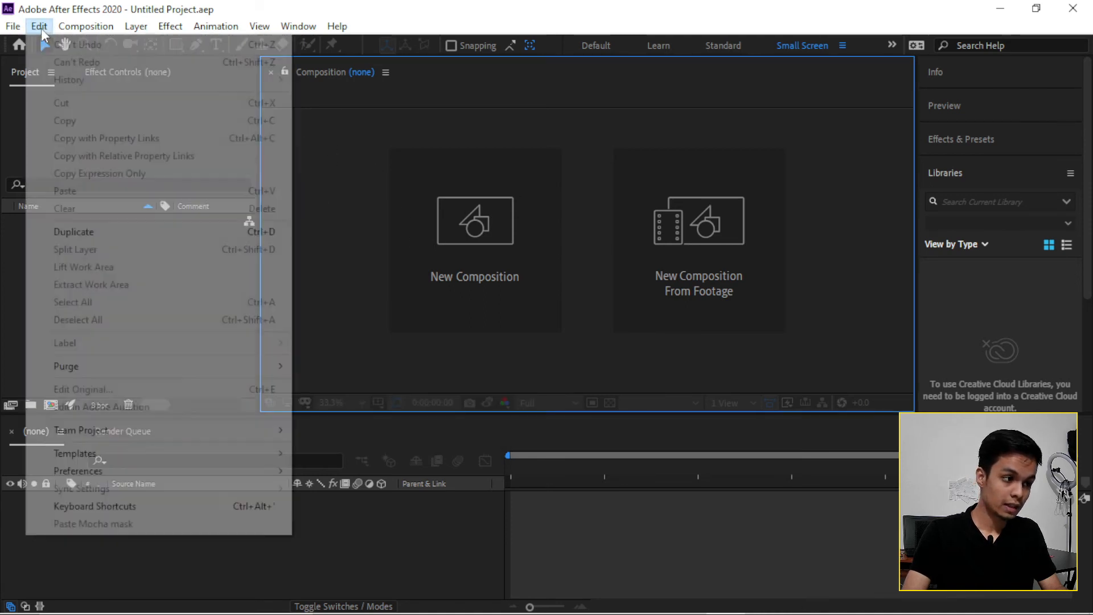
{"action": "mouse_move", "coordinate": [66, 366]}
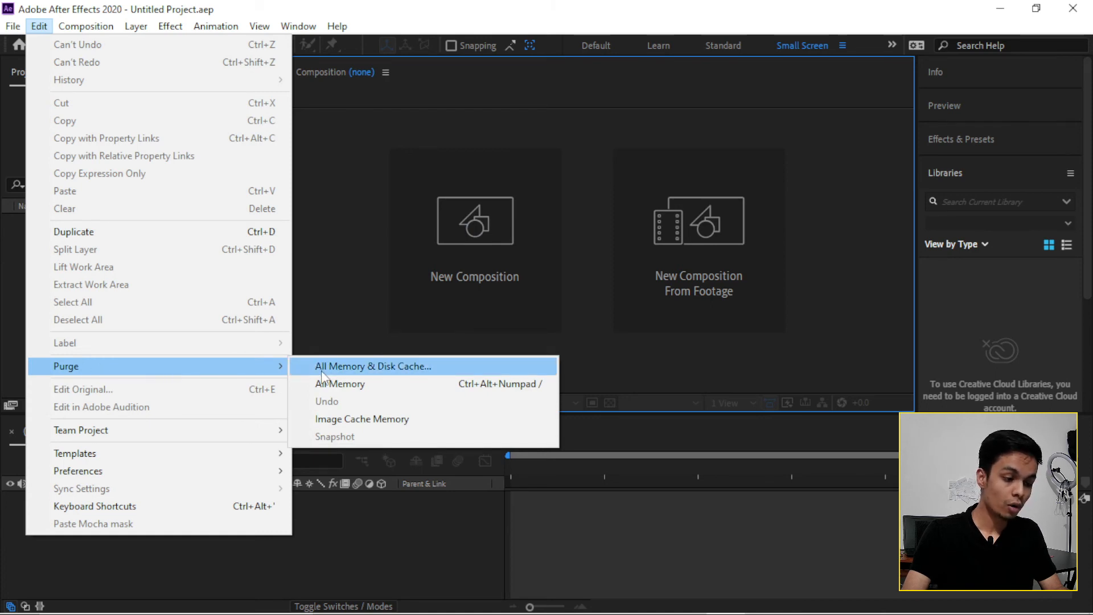
{"action": "left_click", "coordinate": [373, 366]}
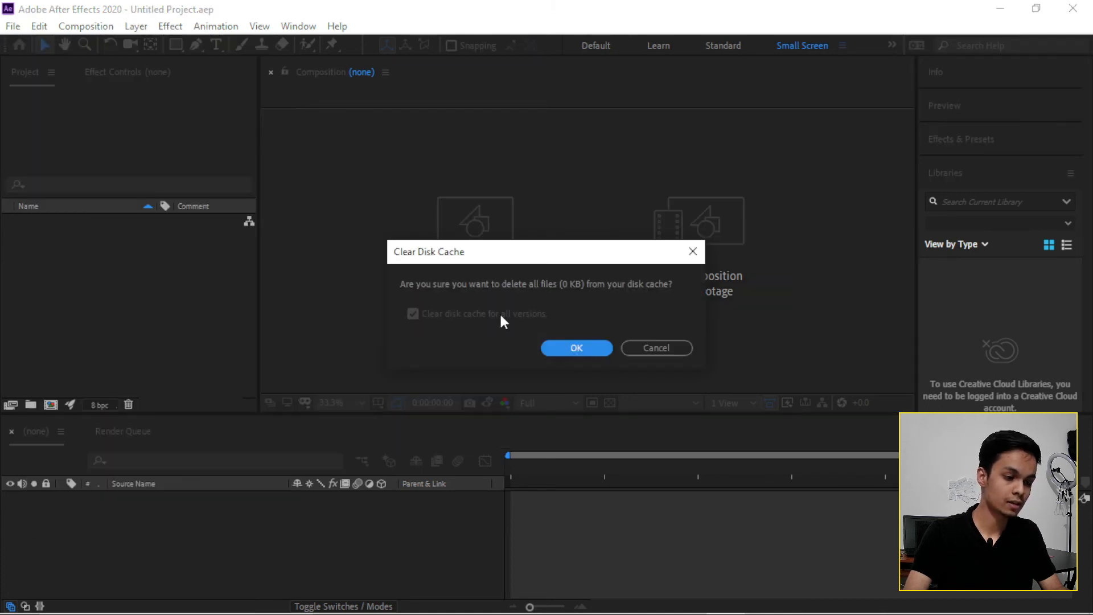
{"action": "left_click", "coordinate": [576, 348]}
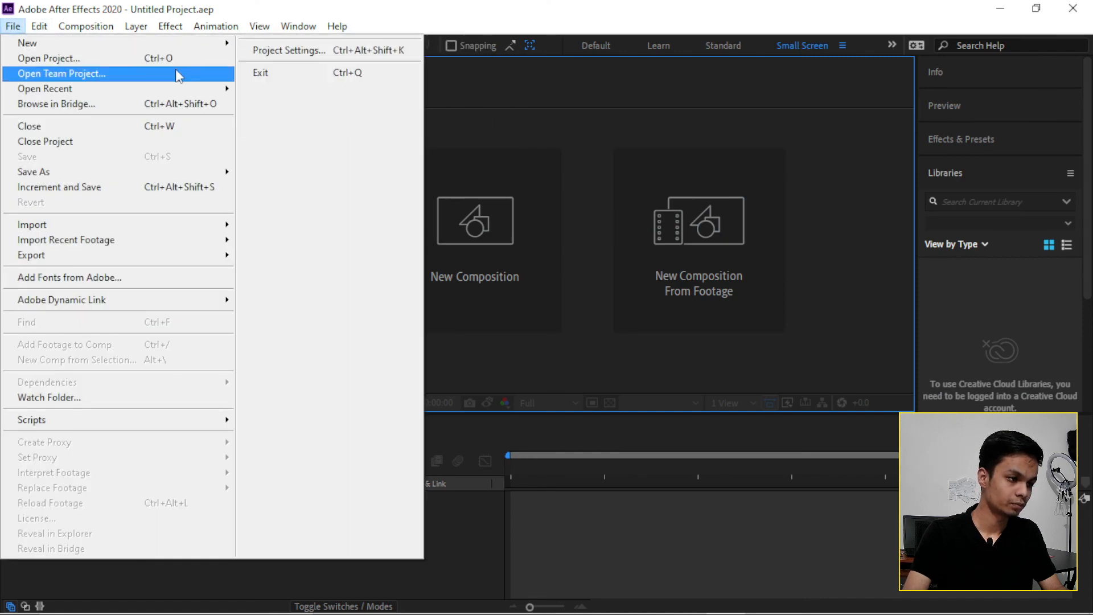
Open the recent Youtube Endcards Pack project, scrub endscreen V5, and preview at Half resolution.
{"action": "left_click", "coordinate": [49, 59]}
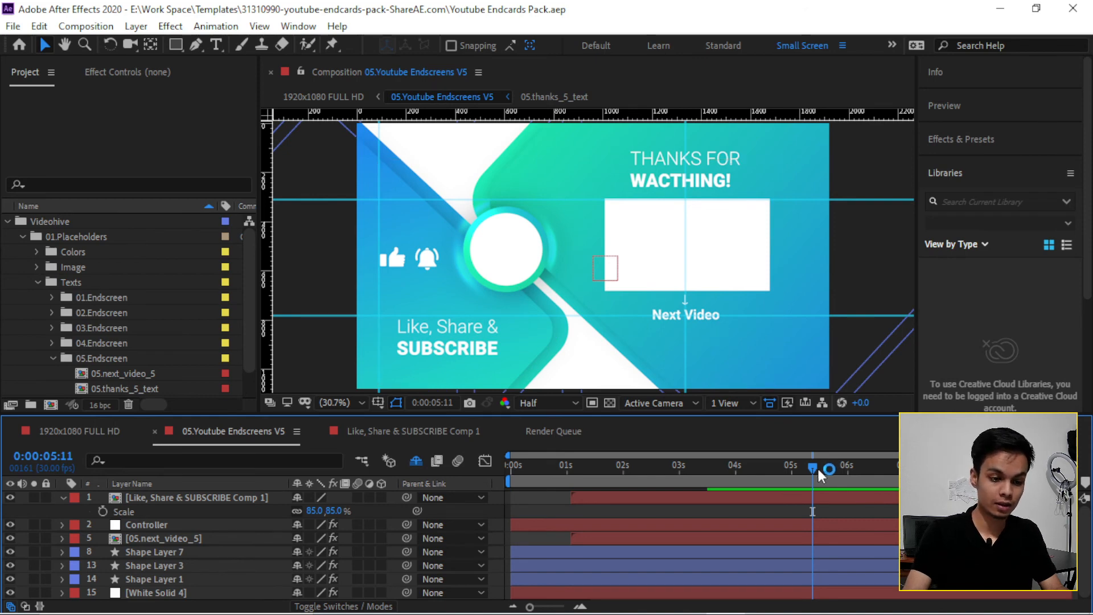
{"action": "left_click_drag", "start_coordinate": [812, 468], "coordinate": [645, 468]}
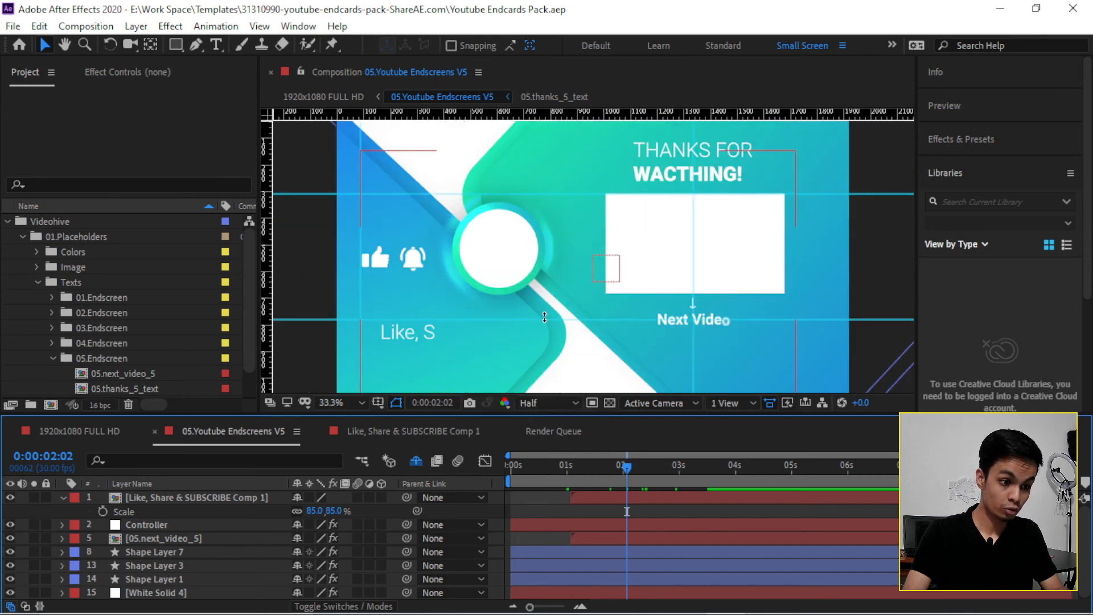
{"action": "left_click", "coordinate": [528, 402]}
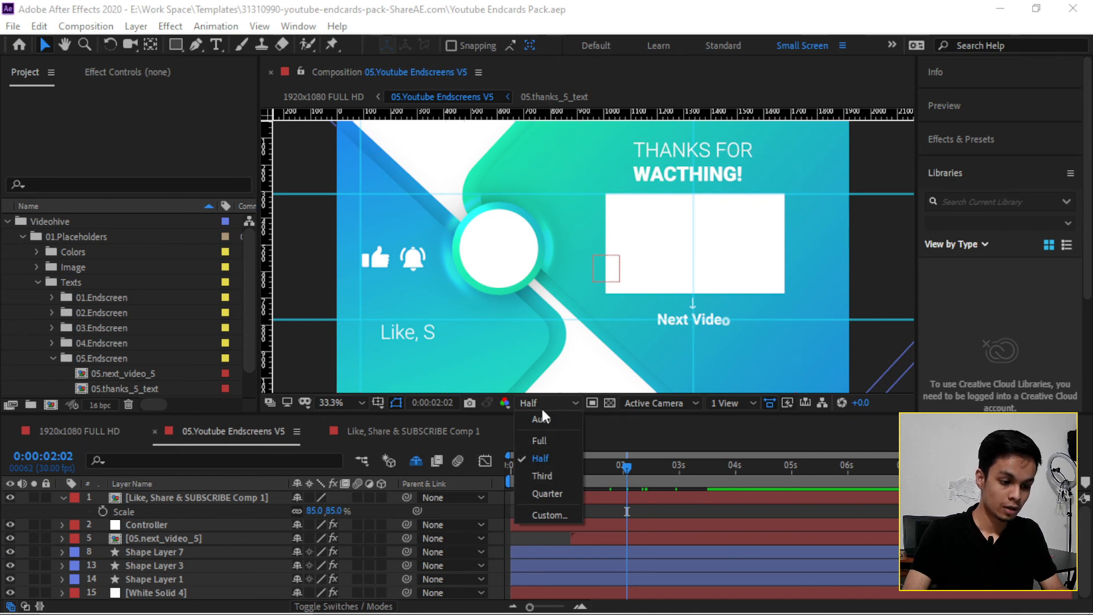
{"action": "mouse_move", "coordinate": [550, 459]}
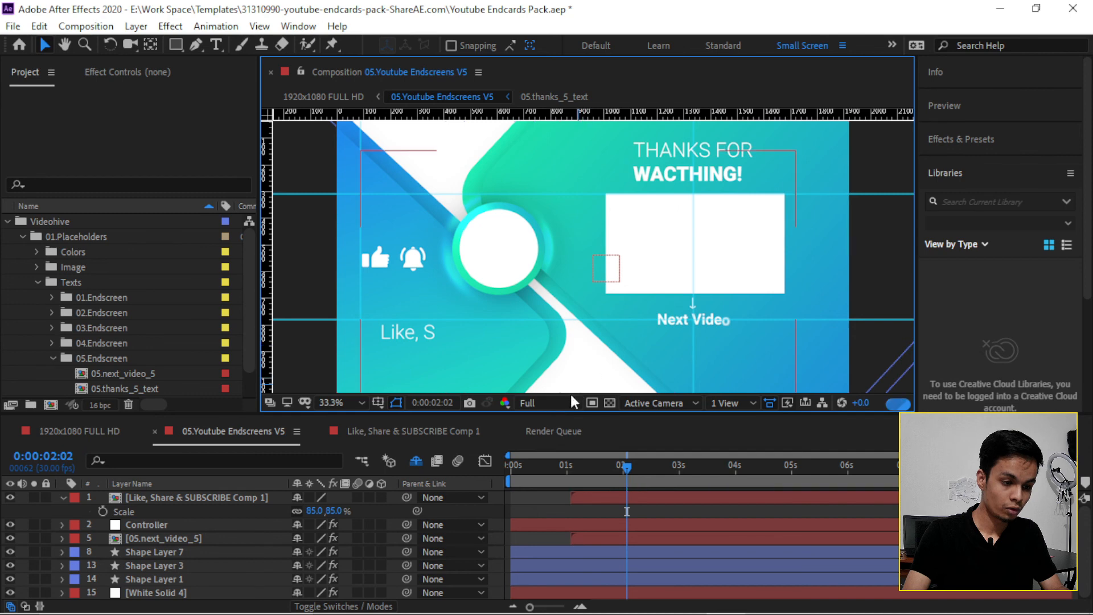
{"action": "left_click", "coordinate": [538, 403]}
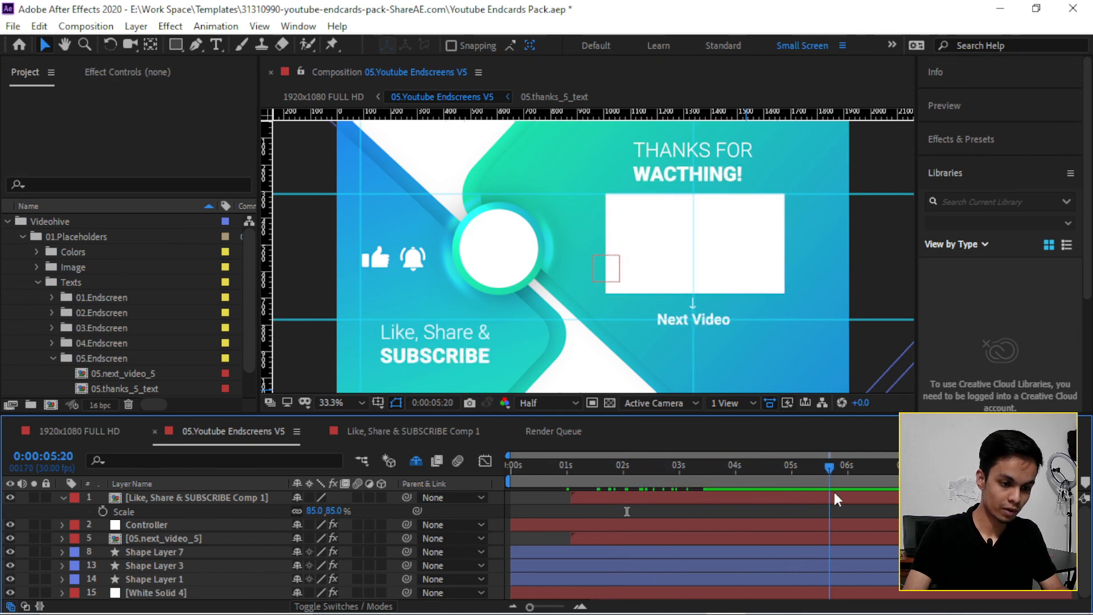
{"action": "left_click", "coordinate": [686, 465]}
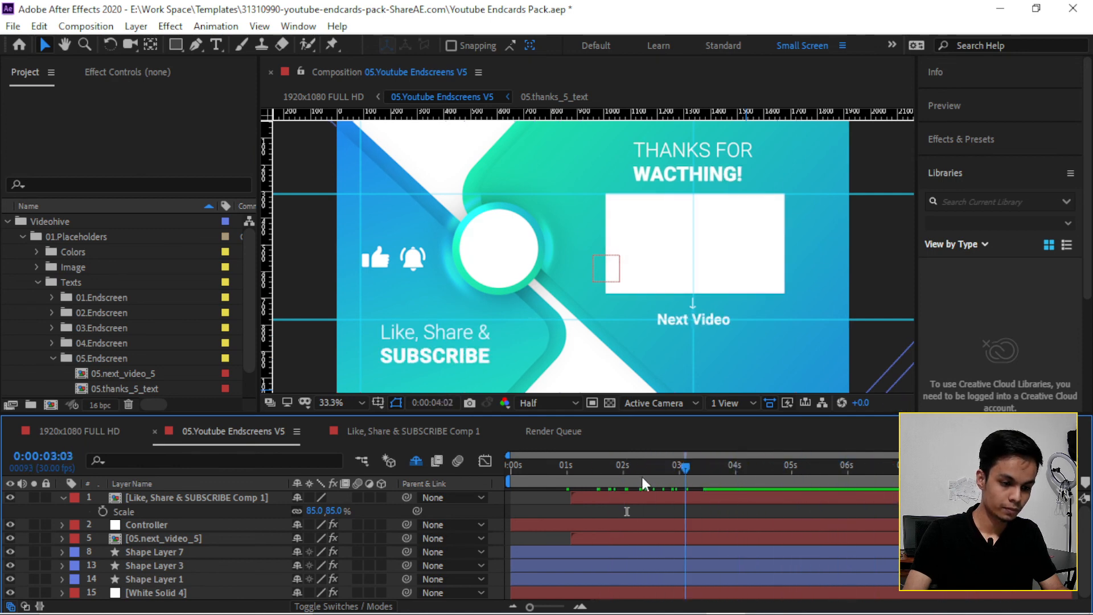